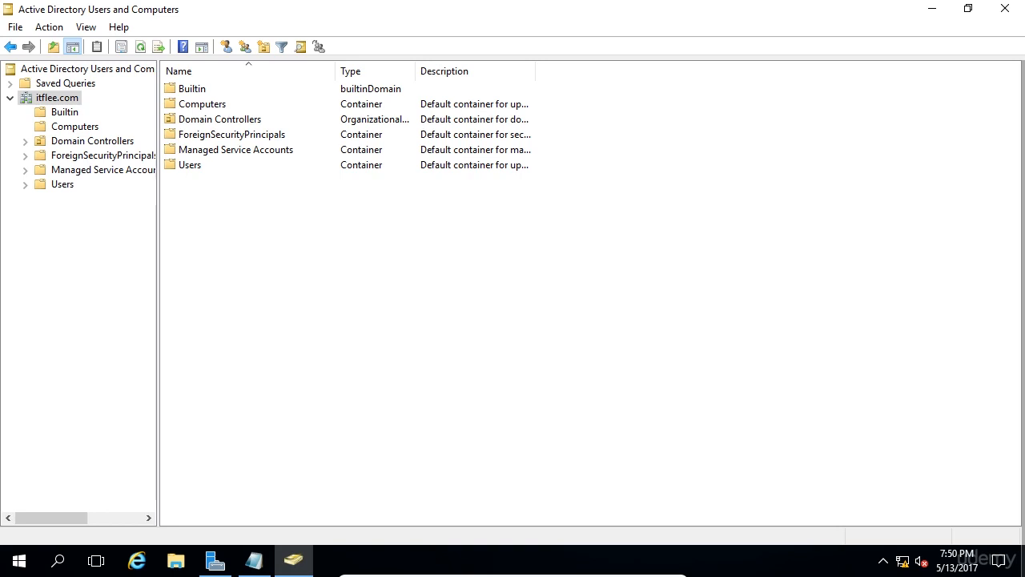
- Browse Computers, ForeignSecurityPrincipals and Users, sort itflee.com's containers by type, and select Computers
{"action": "left_click", "coordinate": [201, 102]}
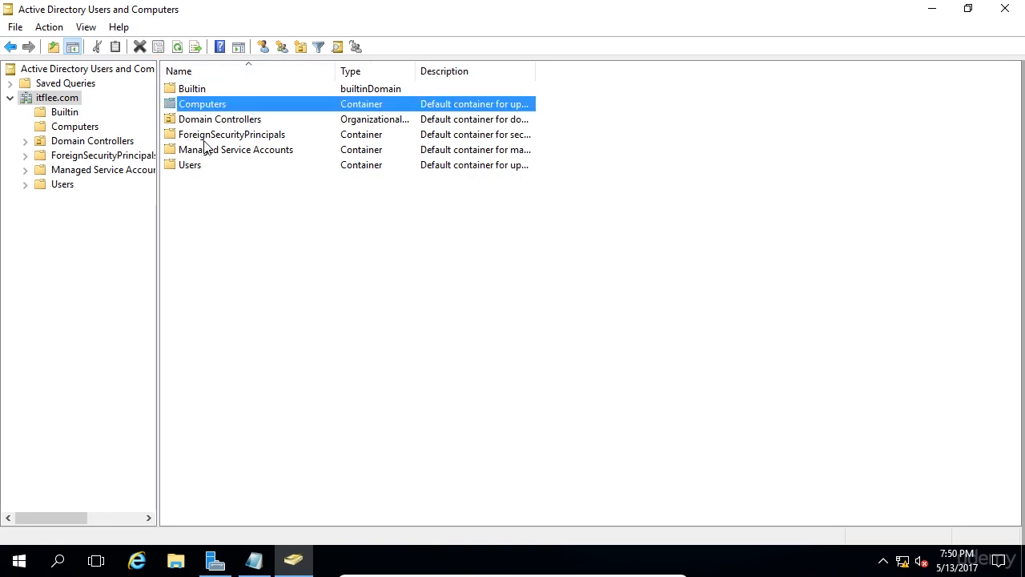
{"action": "left_click", "coordinate": [232, 134]}
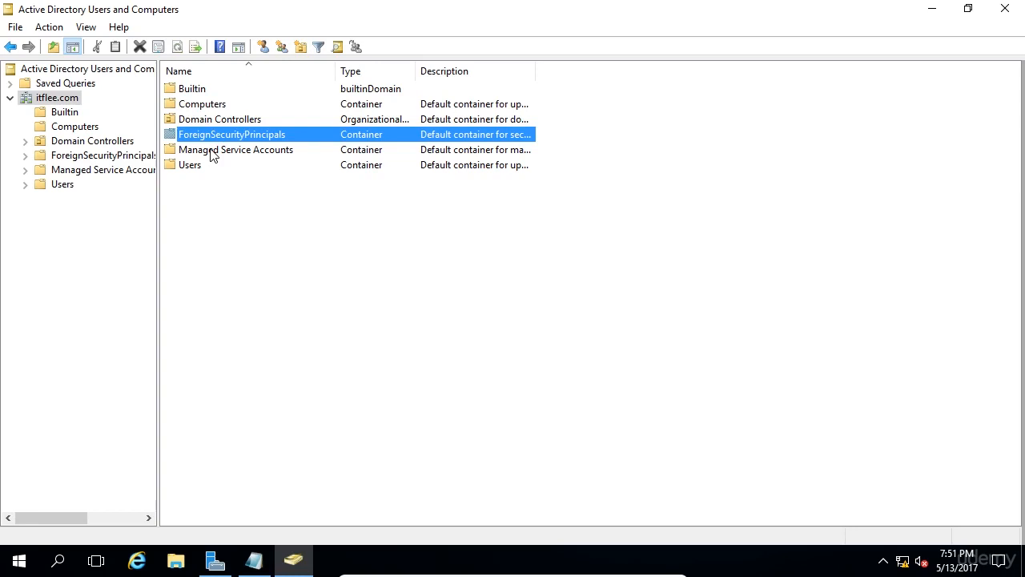
{"action": "left_click", "coordinate": [189, 164]}
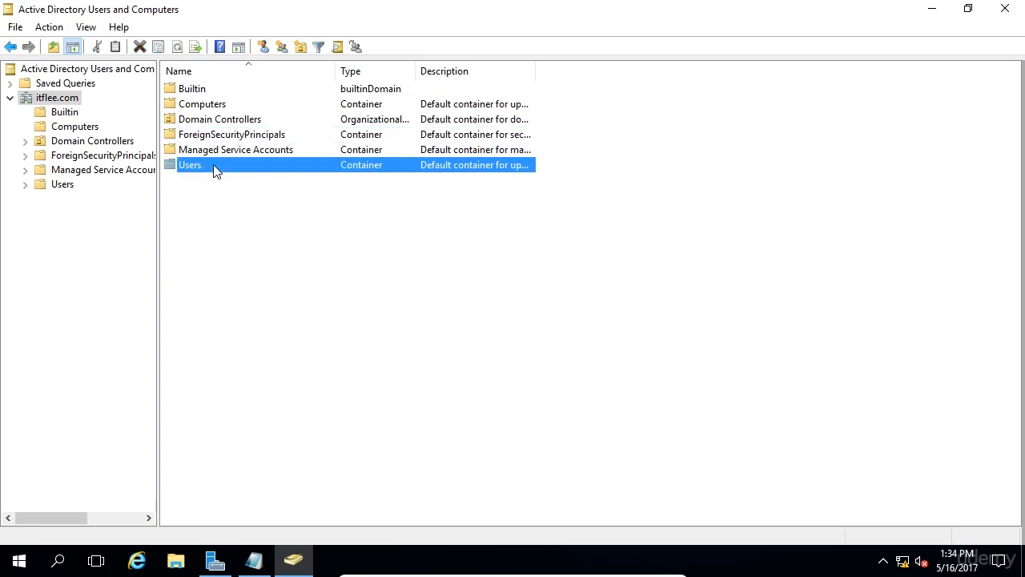
{"action": "left_click", "coordinate": [351, 70]}
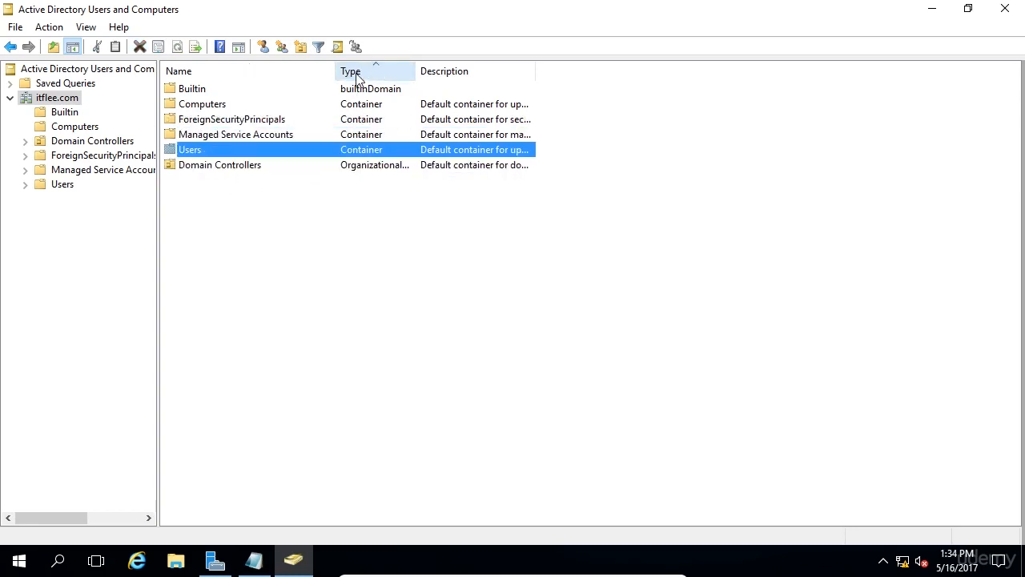
{"action": "left_click", "coordinate": [202, 103]}
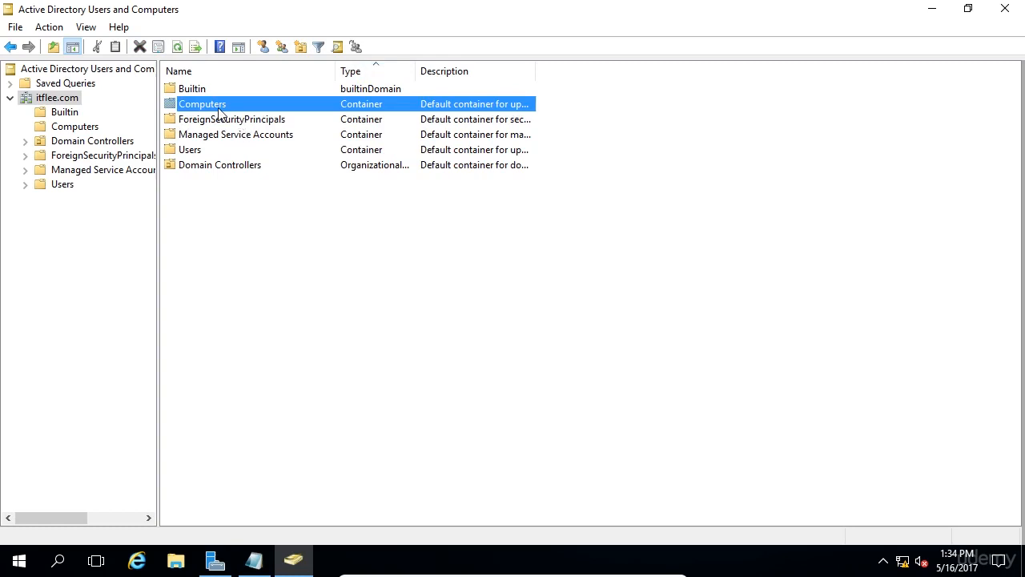
{"action": "mouse_move", "coordinate": [271, 109]}
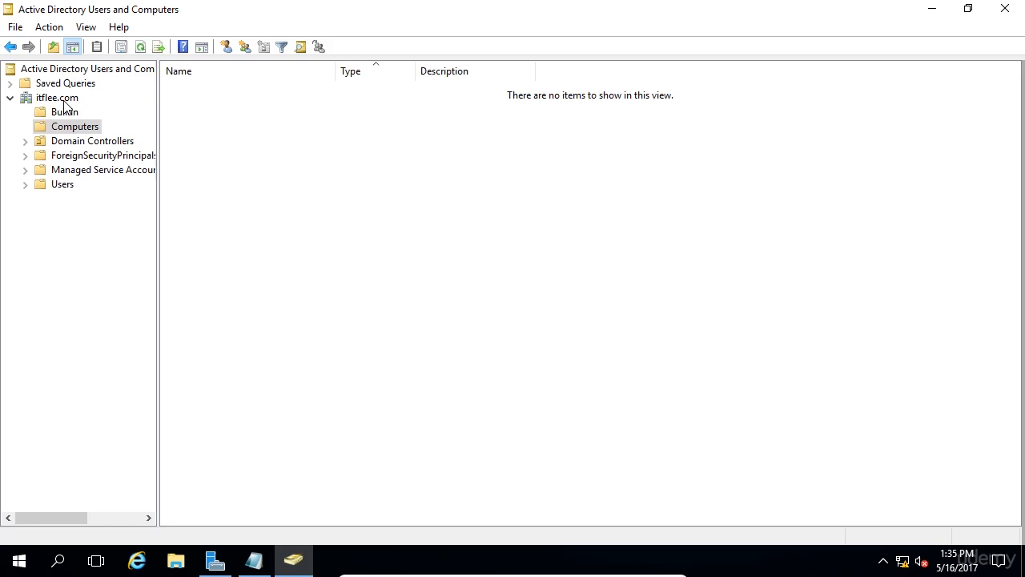
- Return to the itflee.com domain node and select the empty Computers container again
{"action": "left_click", "coordinate": [57, 98]}
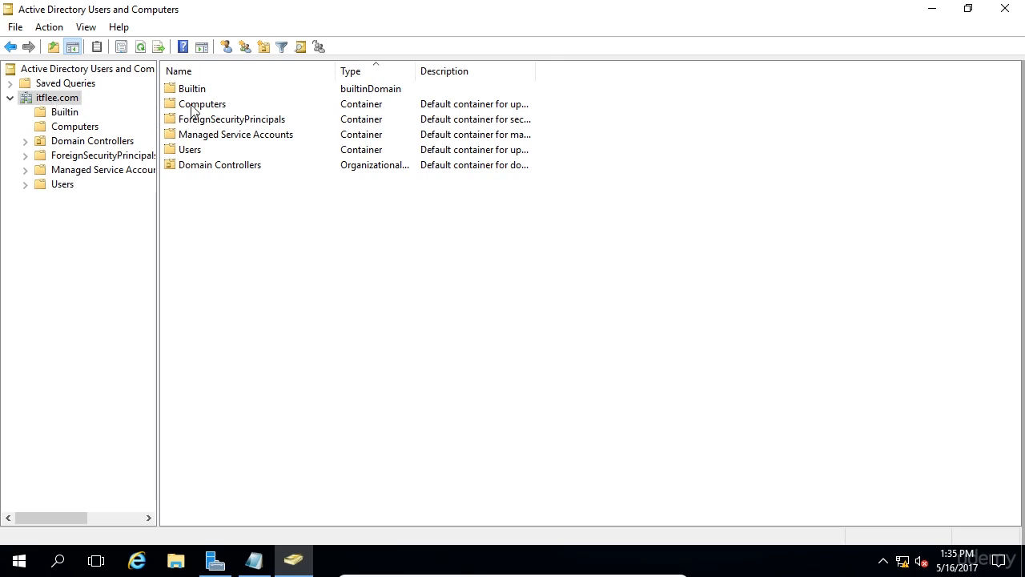
{"action": "left_click", "coordinate": [201, 102]}
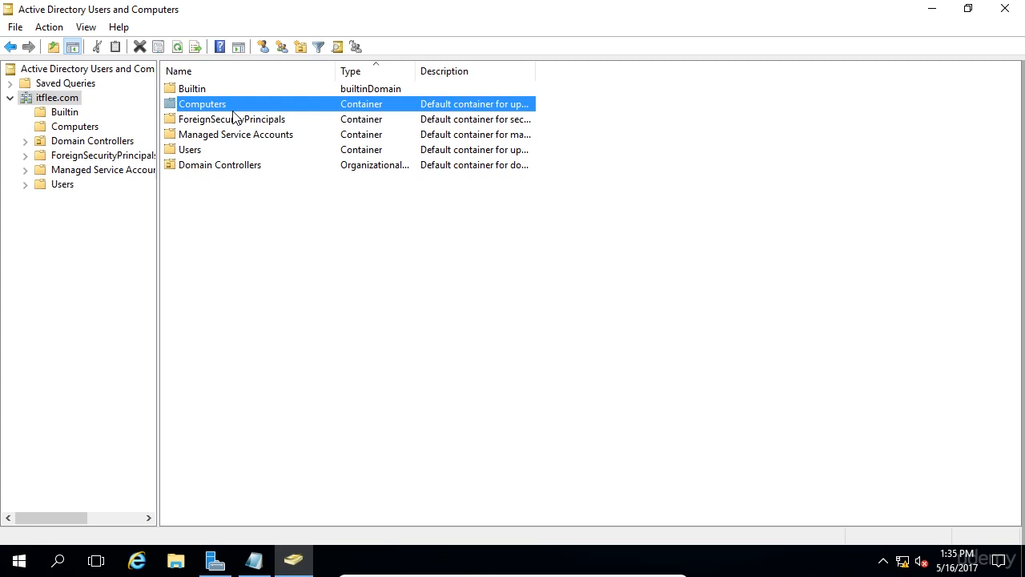
{"action": "mouse_move", "coordinate": [222, 115]}
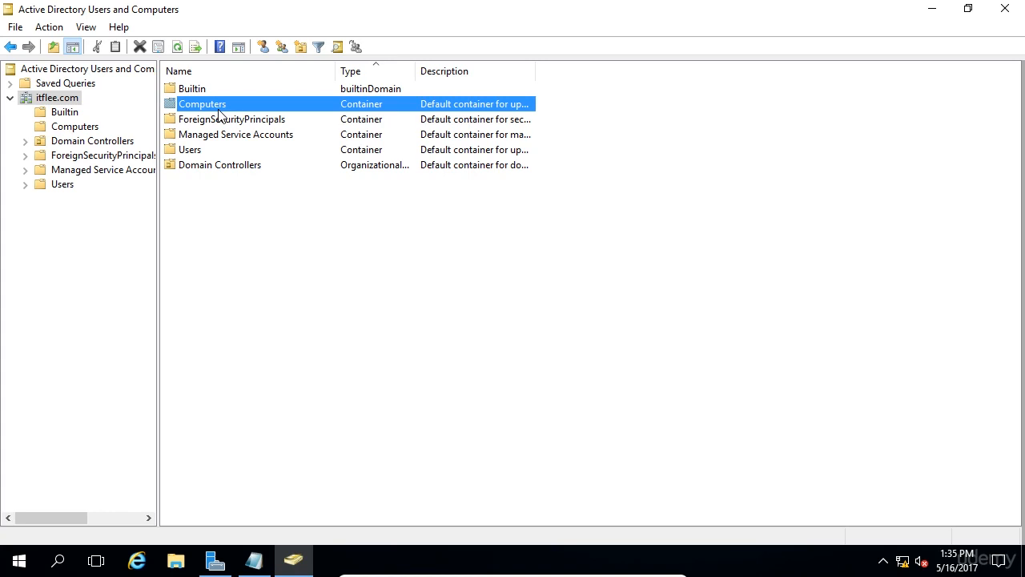
{"action": "left_click", "coordinate": [233, 118]}
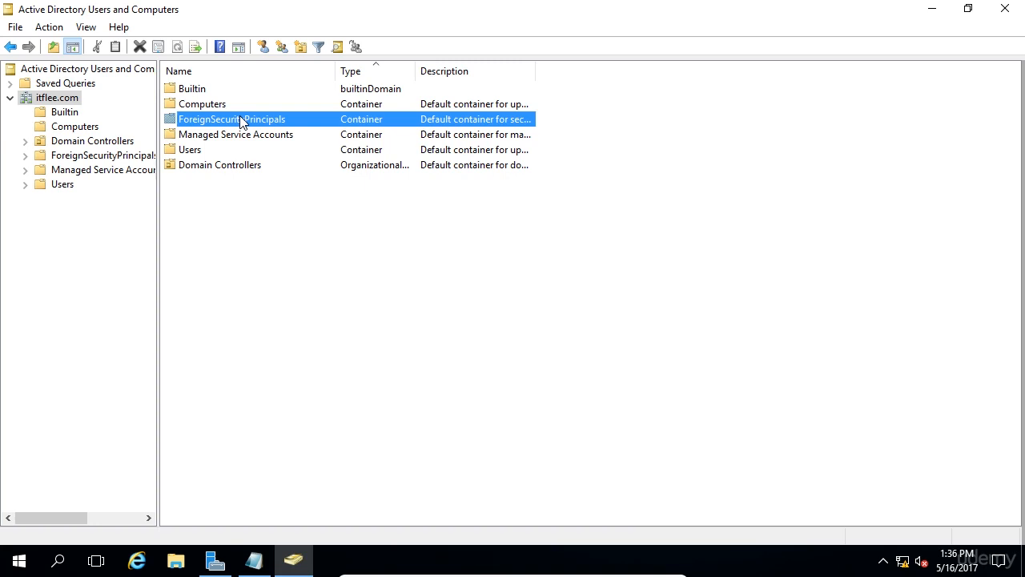
{"action": "mouse_move", "coordinate": [273, 125]}
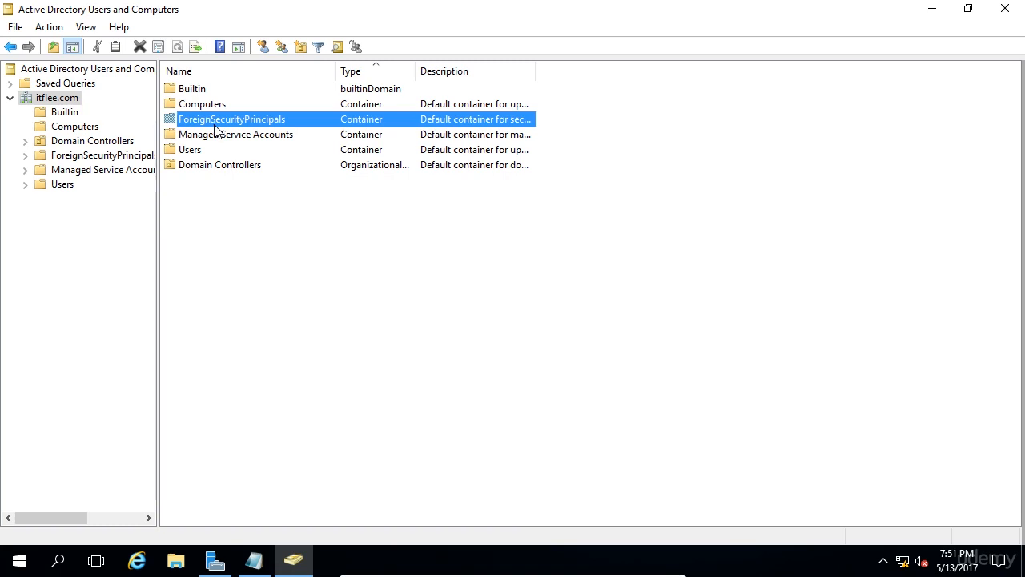
{"action": "left_click", "coordinate": [237, 135]}
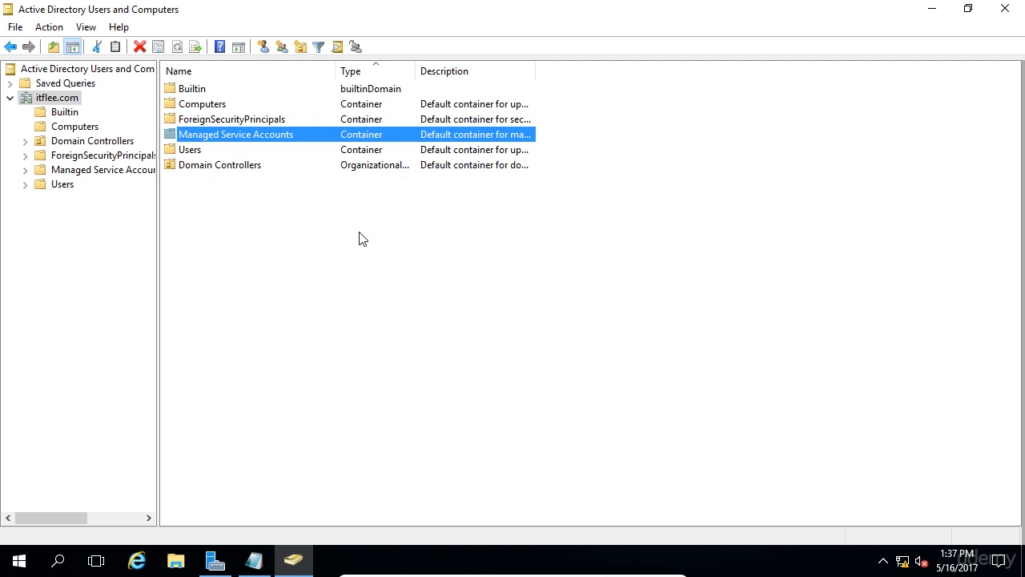
{"action": "mouse_move", "coordinate": [359, 236]}
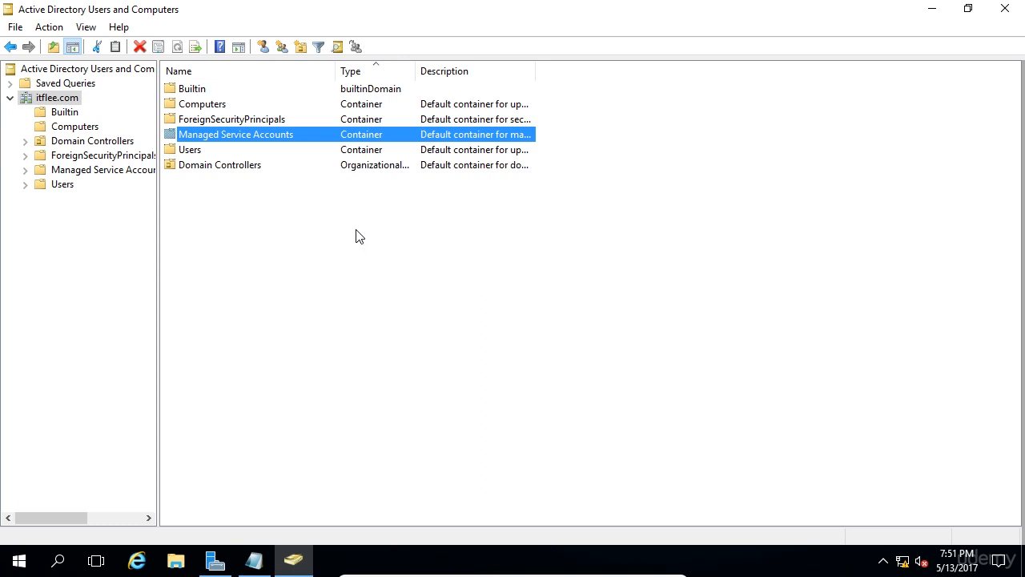
{"action": "mouse_move", "coordinate": [359, 234]}
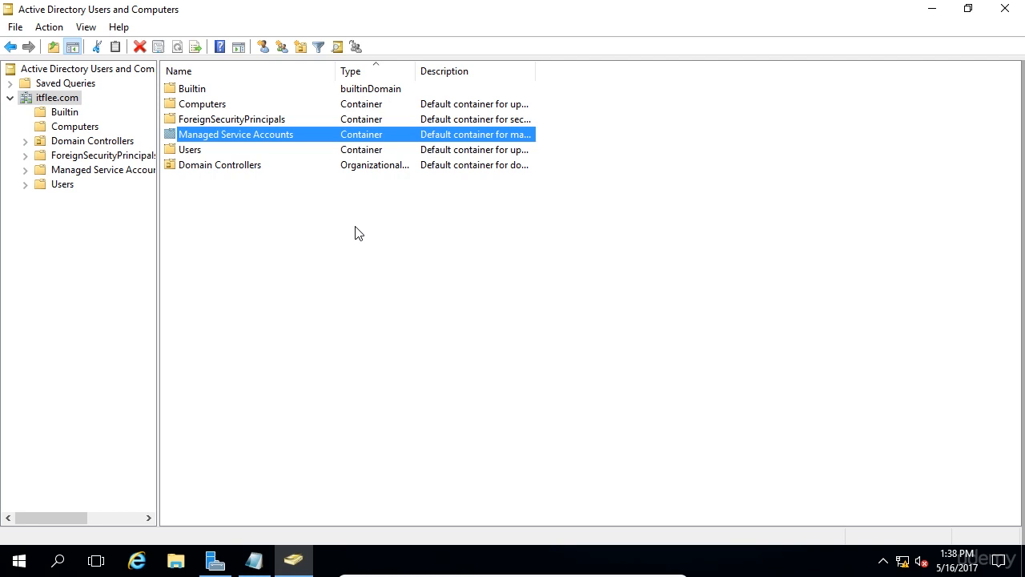
{"action": "left_click", "coordinate": [189, 149]}
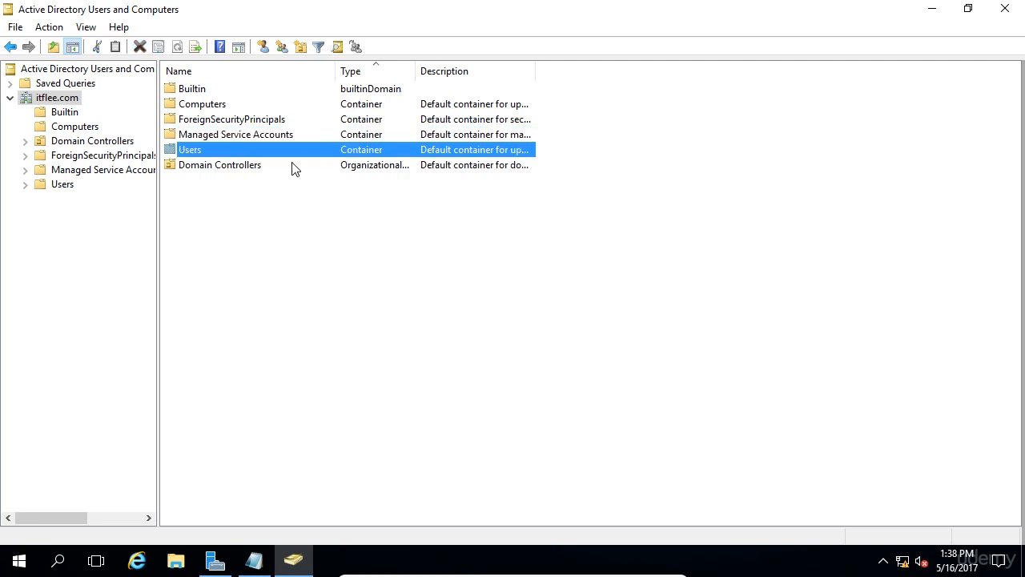
- Review Administrator, DefaultAccount, Enterprise Admins and Domain Admins in Users, then move to Builtin
{"action": "double_click", "coordinate": [189, 149]}
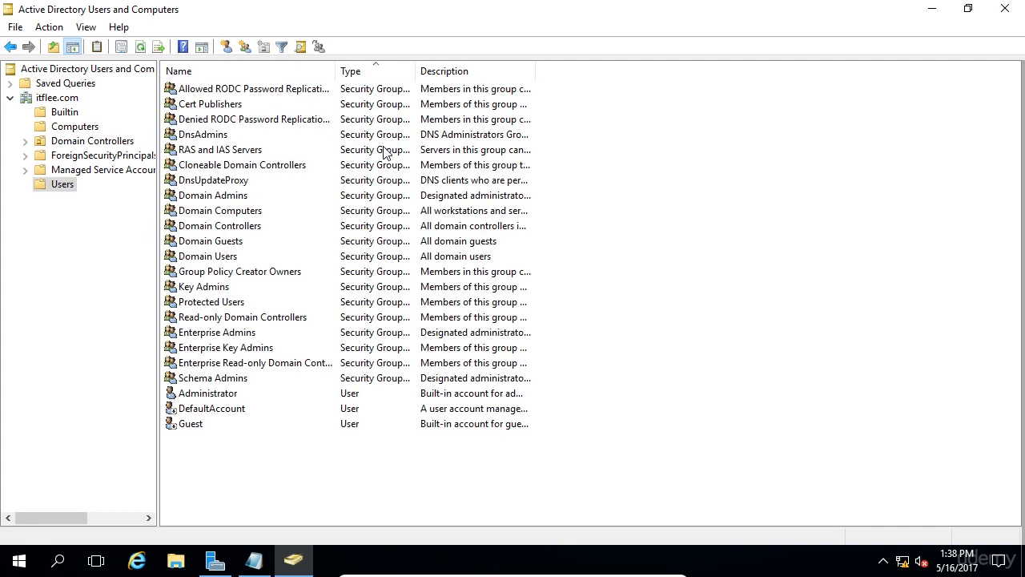
{"action": "mouse_move", "coordinate": [385, 150]}
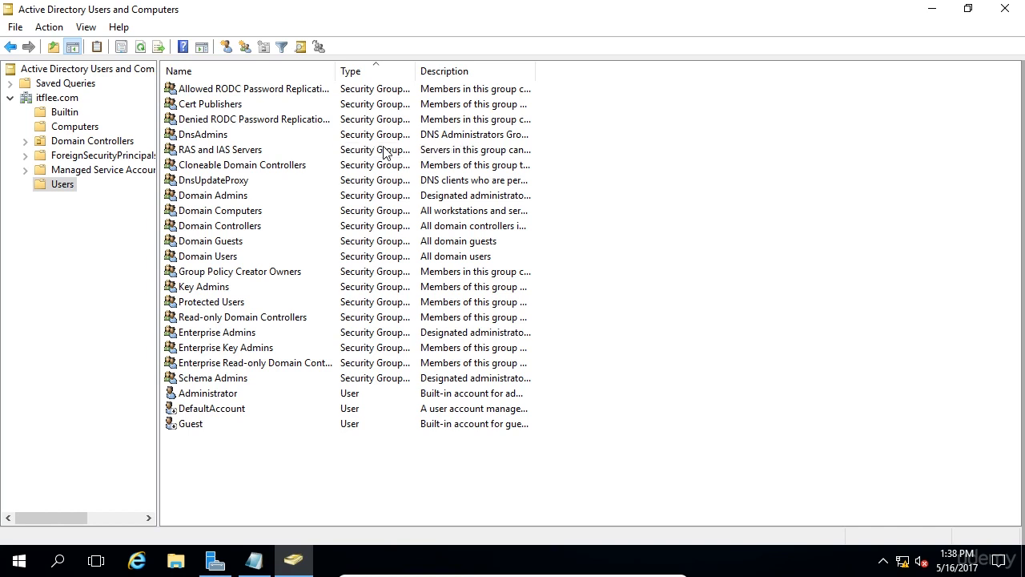
{"action": "left_click", "coordinate": [208, 392]}
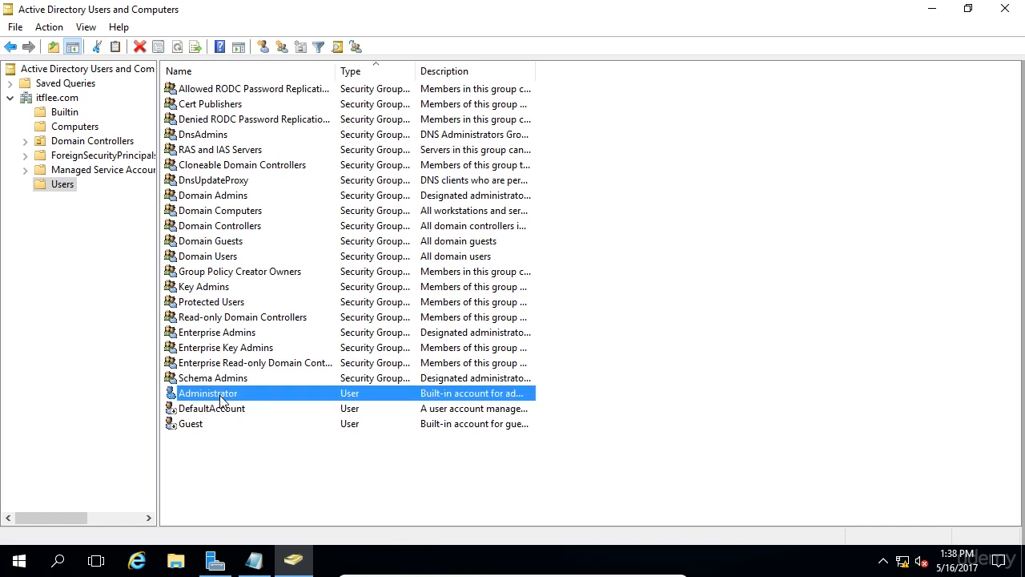
{"action": "left_click", "coordinate": [211, 408]}
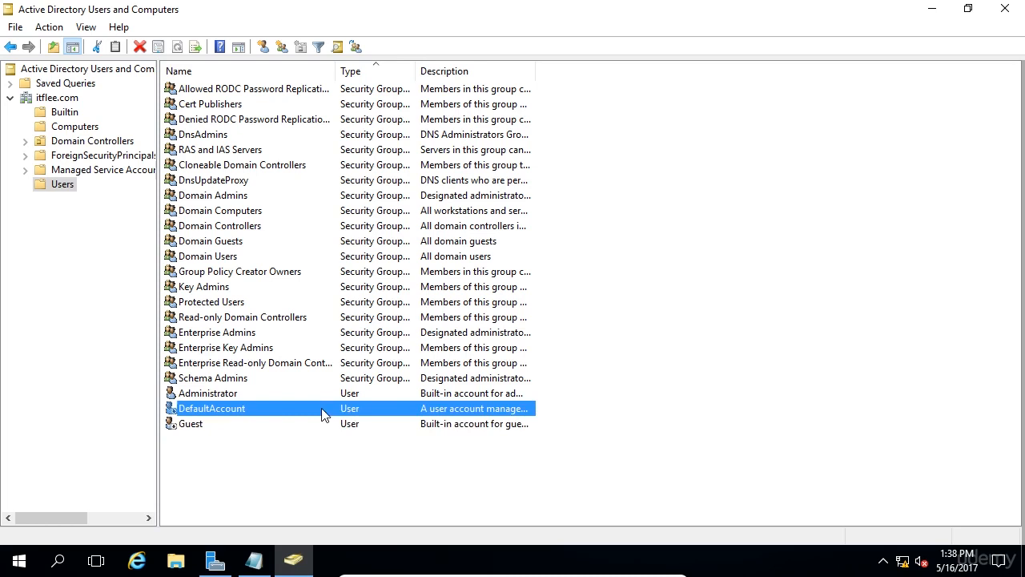
{"action": "left_click", "coordinate": [210, 393]}
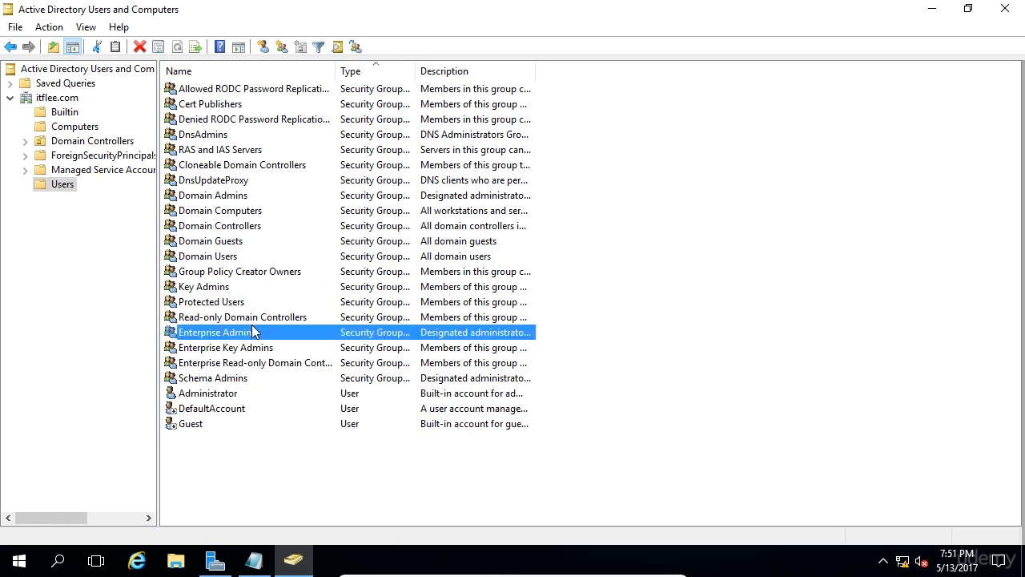
{"action": "left_click", "coordinate": [213, 195]}
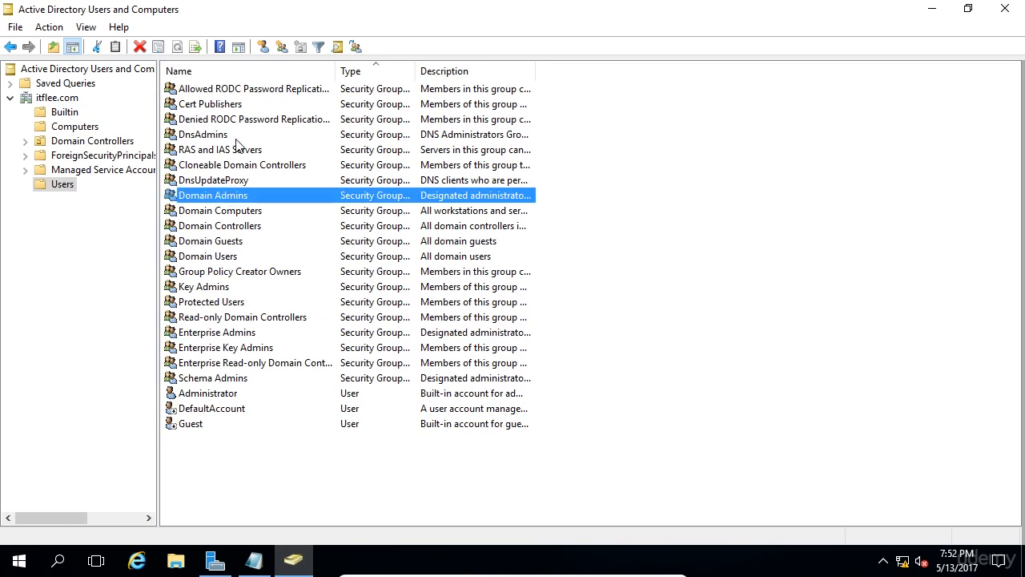
{"action": "left_click", "coordinate": [58, 97]}
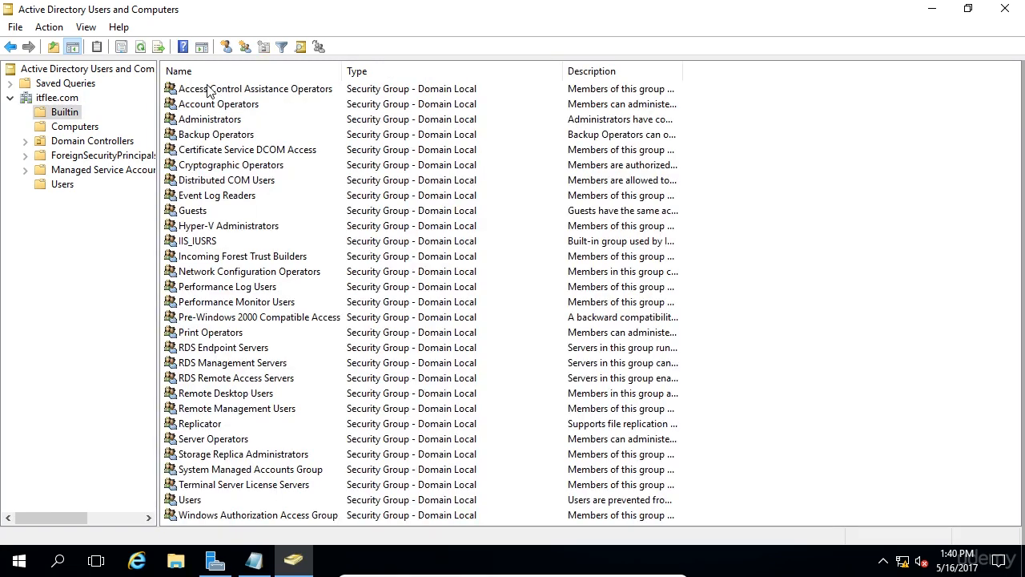
- Look through Builtin's Administrators, Guests, Replicator and RDS Endpoint Servers groups
{"action": "left_click", "coordinate": [211, 118]}
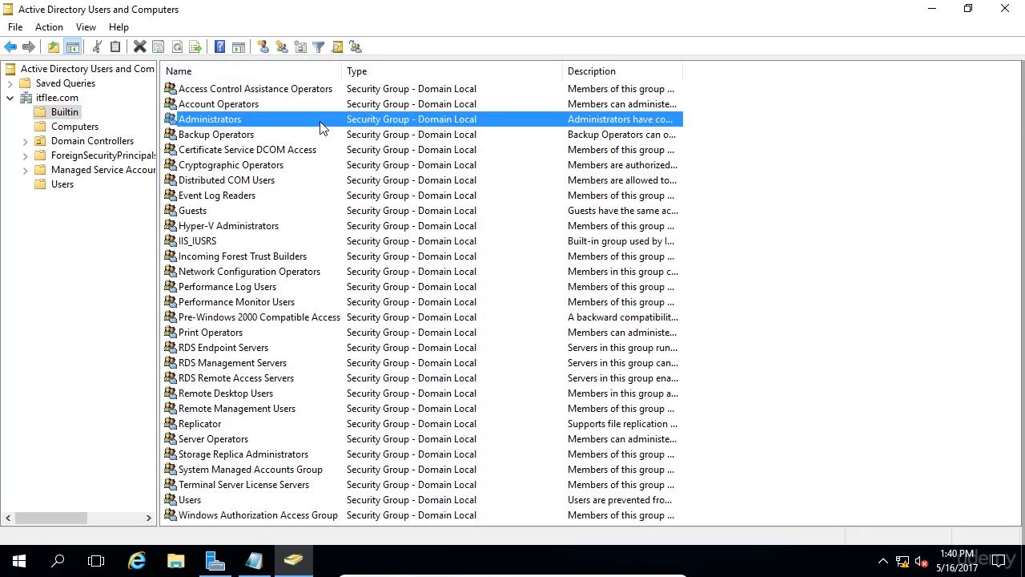
{"action": "left_click", "coordinate": [192, 210]}
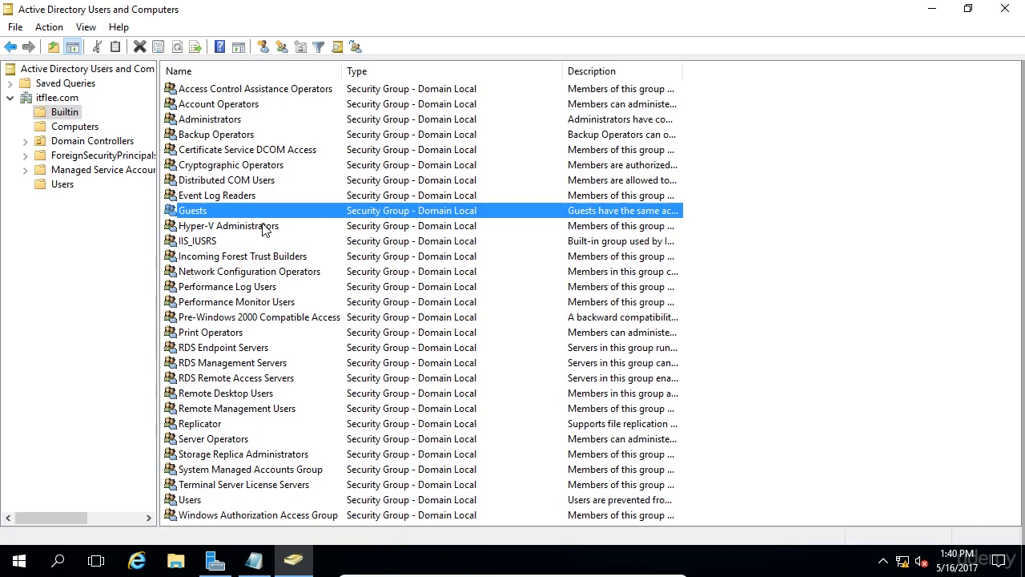
{"action": "left_click", "coordinate": [198, 423]}
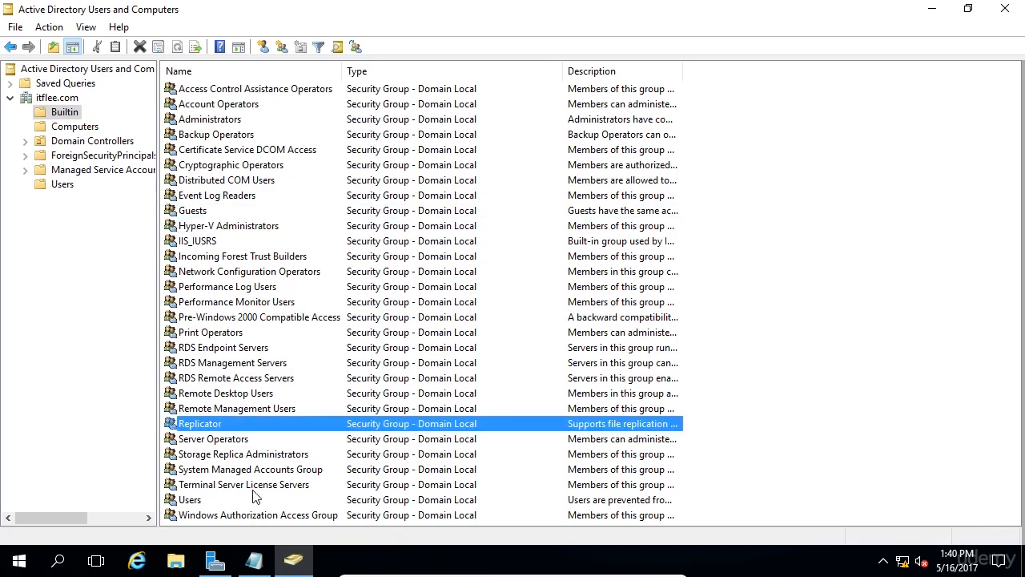
{"action": "left_click", "coordinate": [221, 346]}
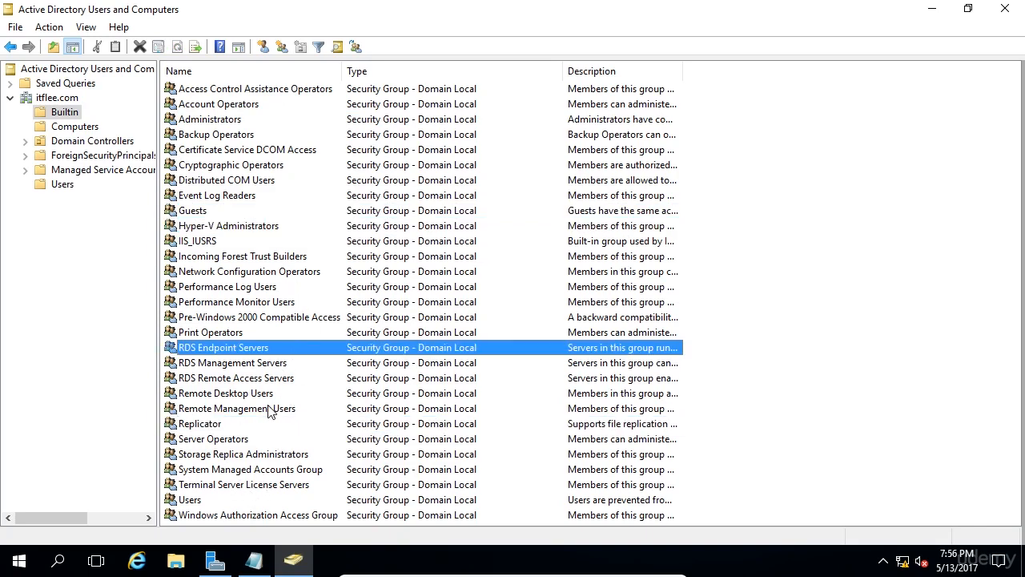
{"action": "left_click", "coordinate": [227, 393]}
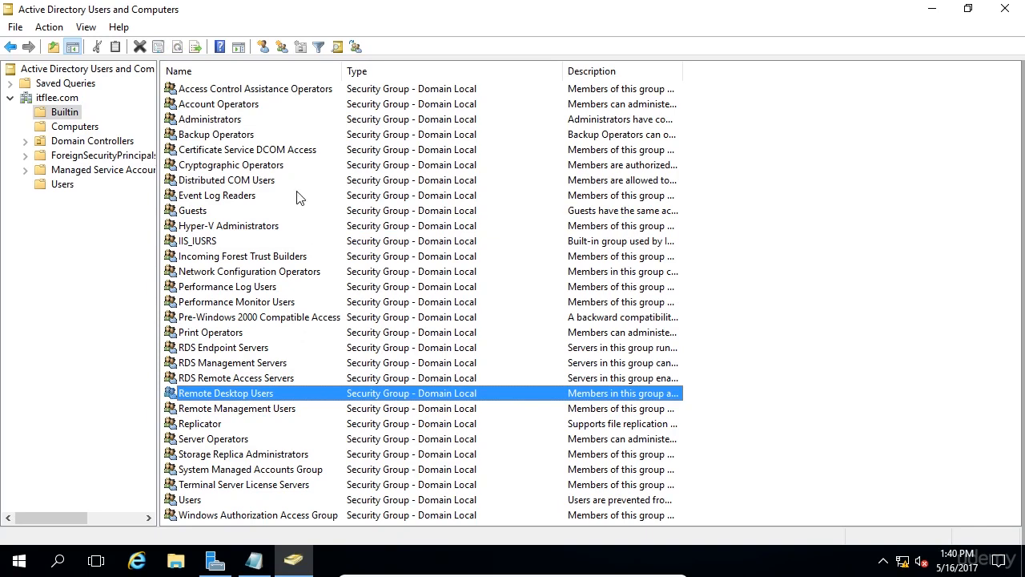
{"action": "mouse_move", "coordinate": [253, 232]}
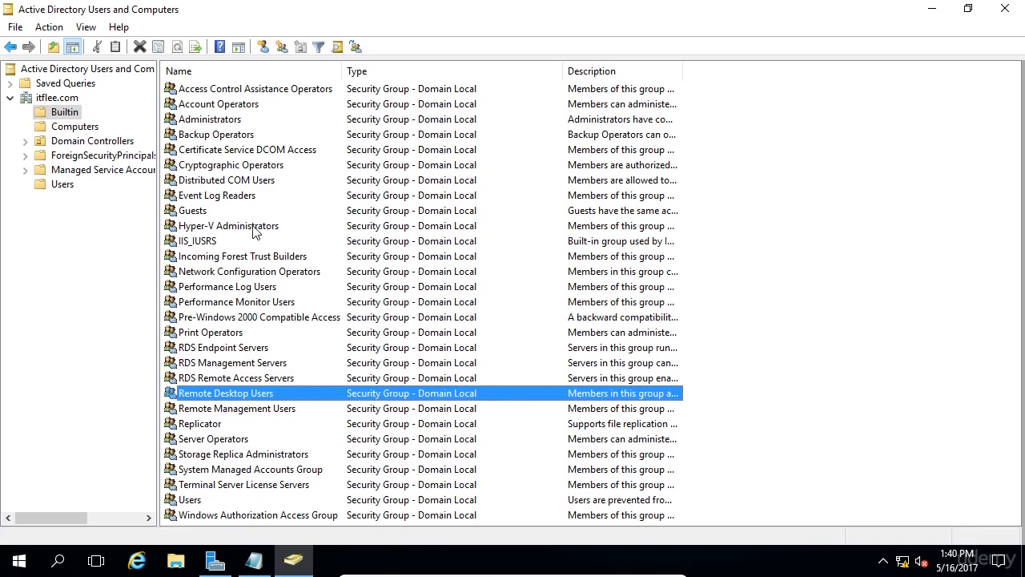
{"action": "right_click", "coordinate": [229, 224]}
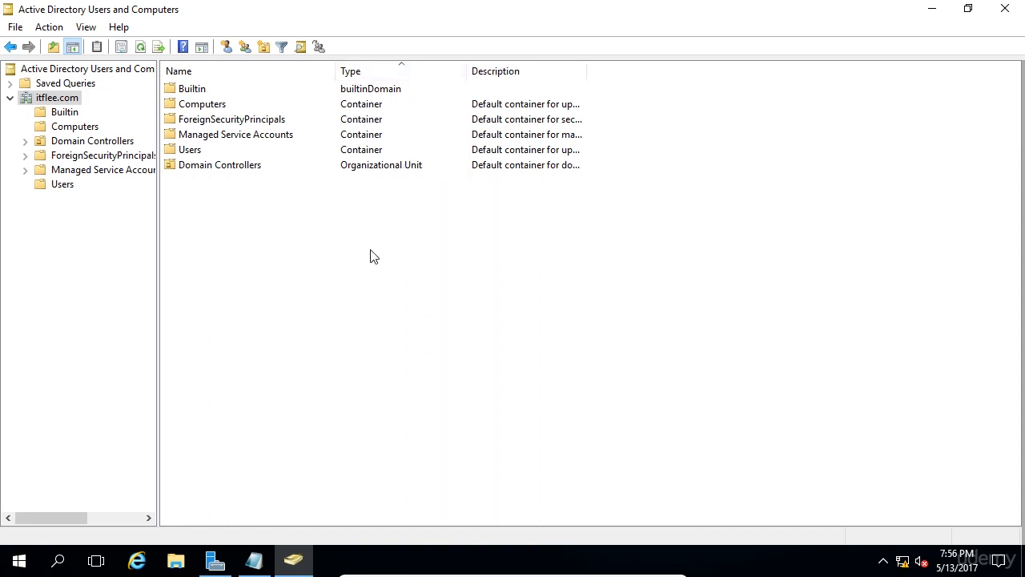
{"action": "left_click", "coordinate": [220, 163]}
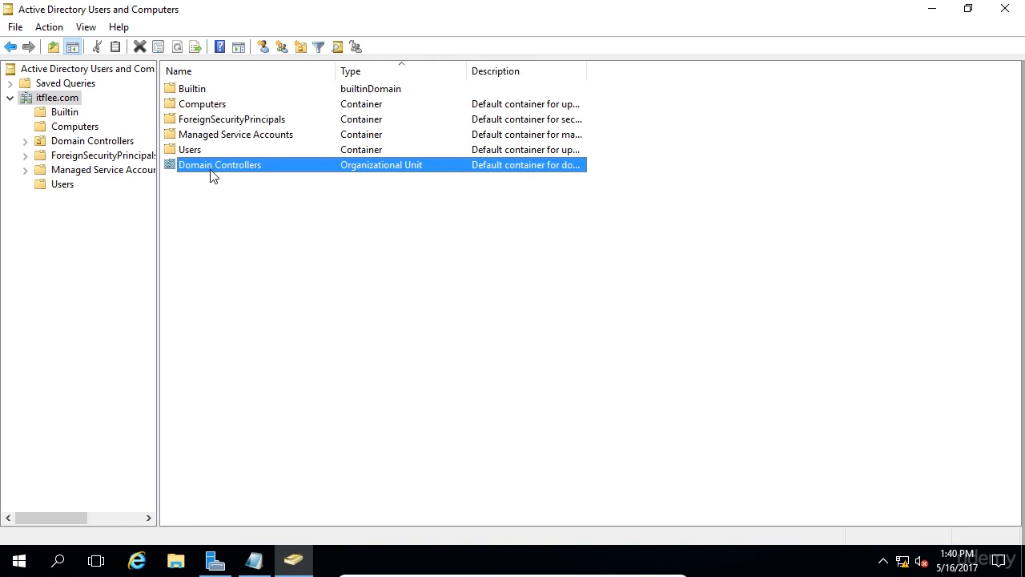
{"action": "double_click", "coordinate": [219, 164]}
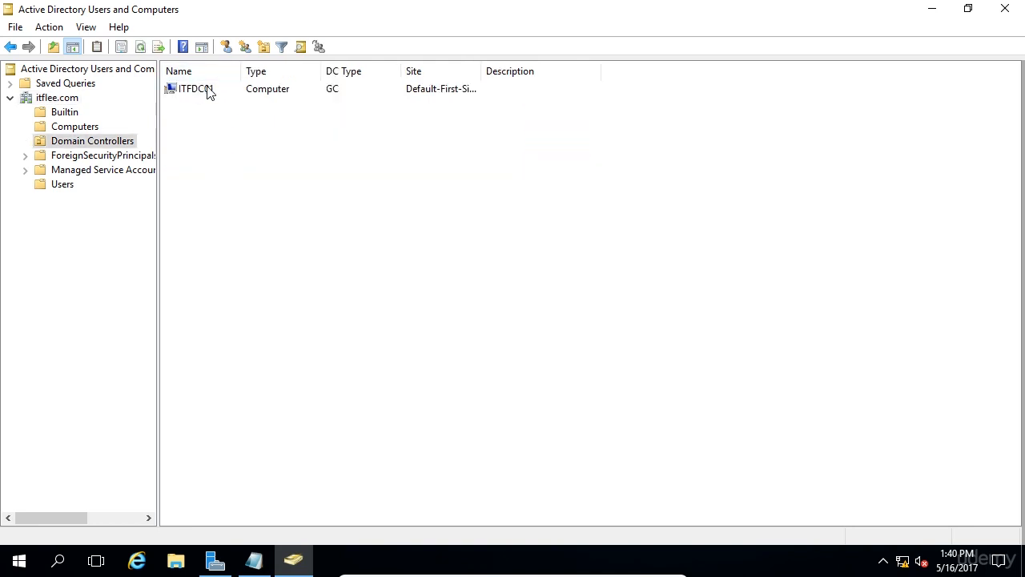
{"action": "left_click", "coordinate": [196, 88]}
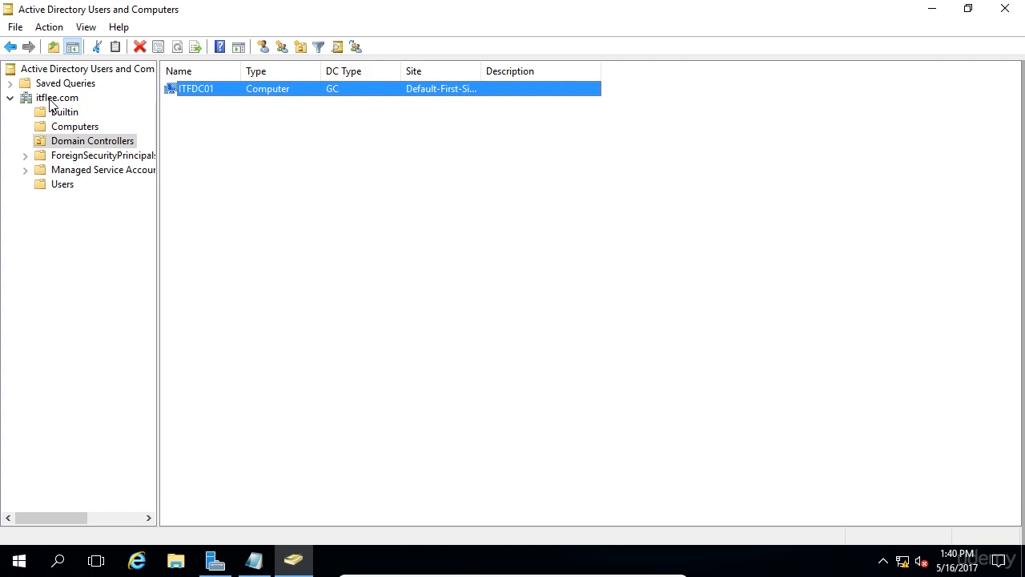
{"action": "left_click", "coordinate": [57, 98]}
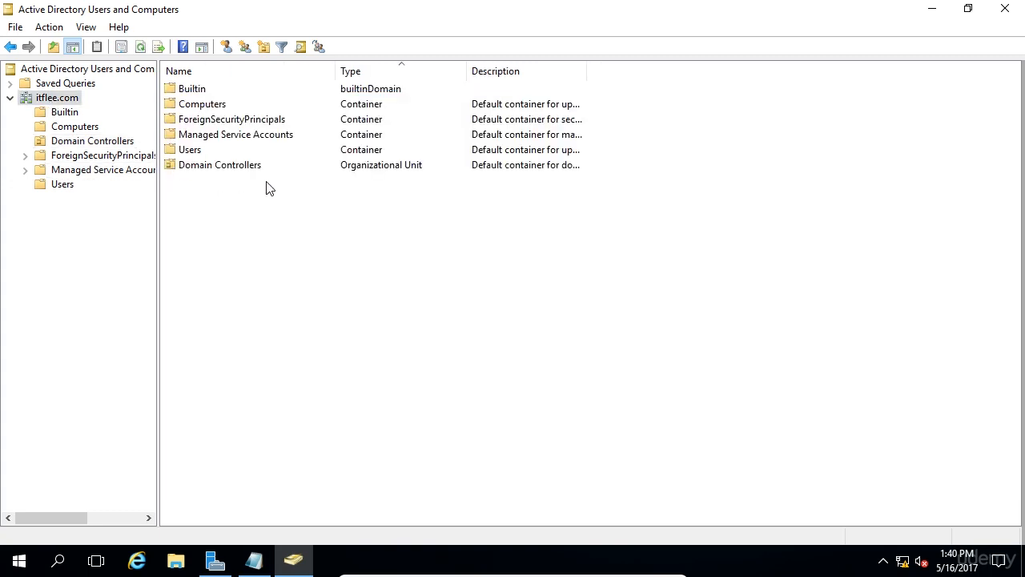
{"action": "left_click", "coordinate": [219, 164]}
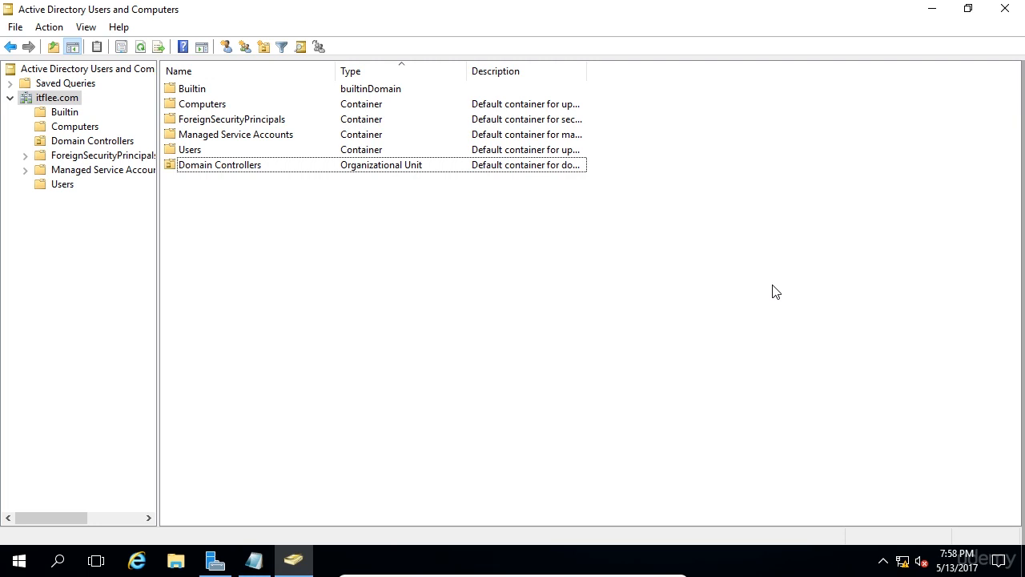
{"action": "mouse_move", "coordinate": [791, 234]}
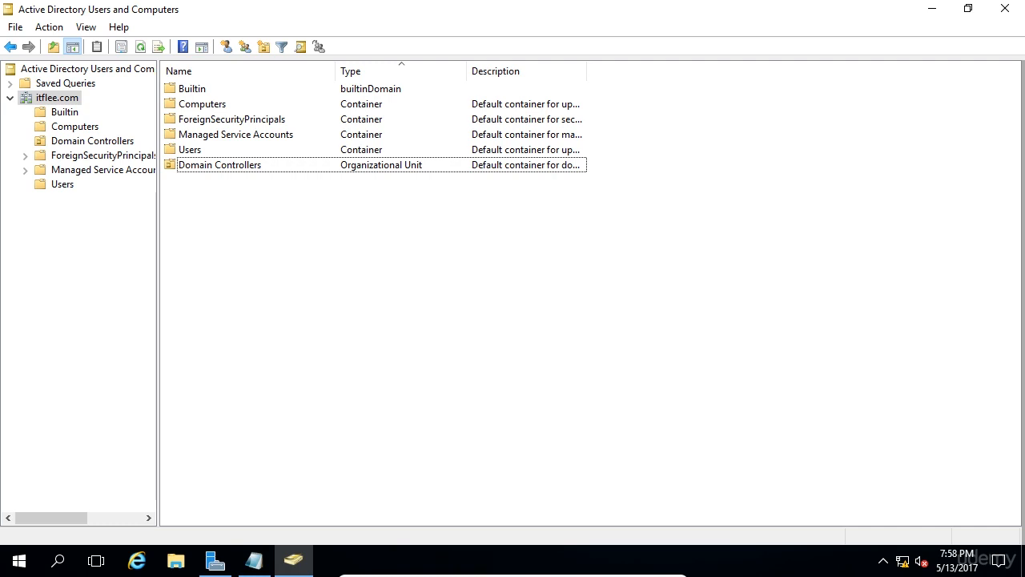
{"action": "mouse_move", "coordinate": [980, 301]}
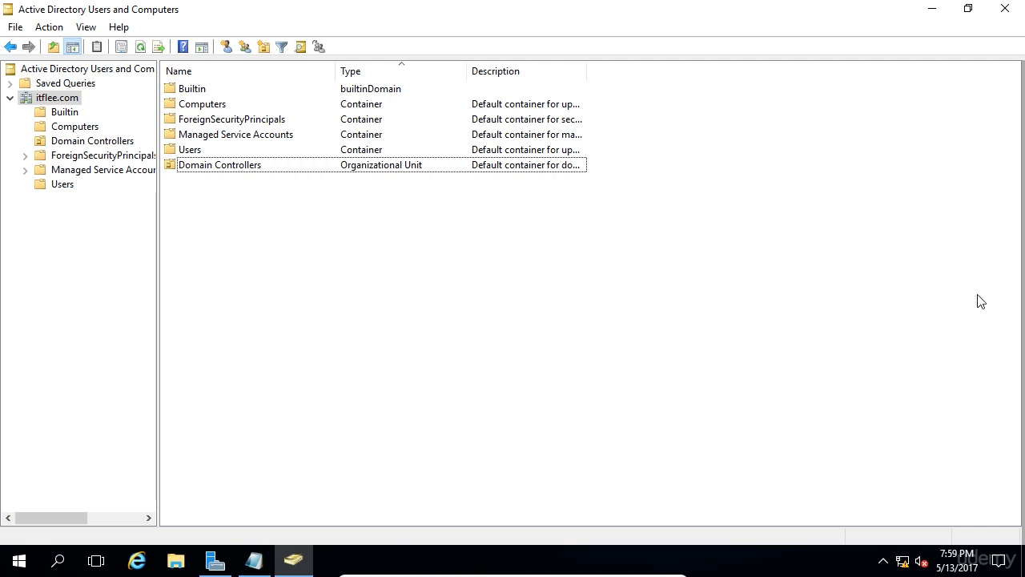
{"action": "mouse_move", "coordinate": [291, 276]}
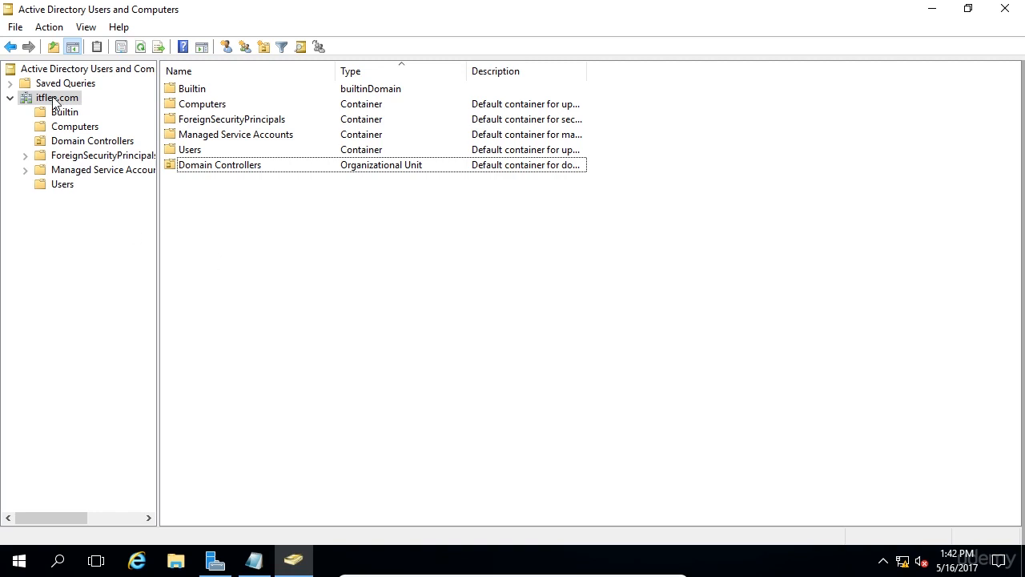
- Start a new organizational unit under itflee.com named 'Test OU', protected from accidental deletion
{"action": "right_click", "coordinate": [56, 97]}
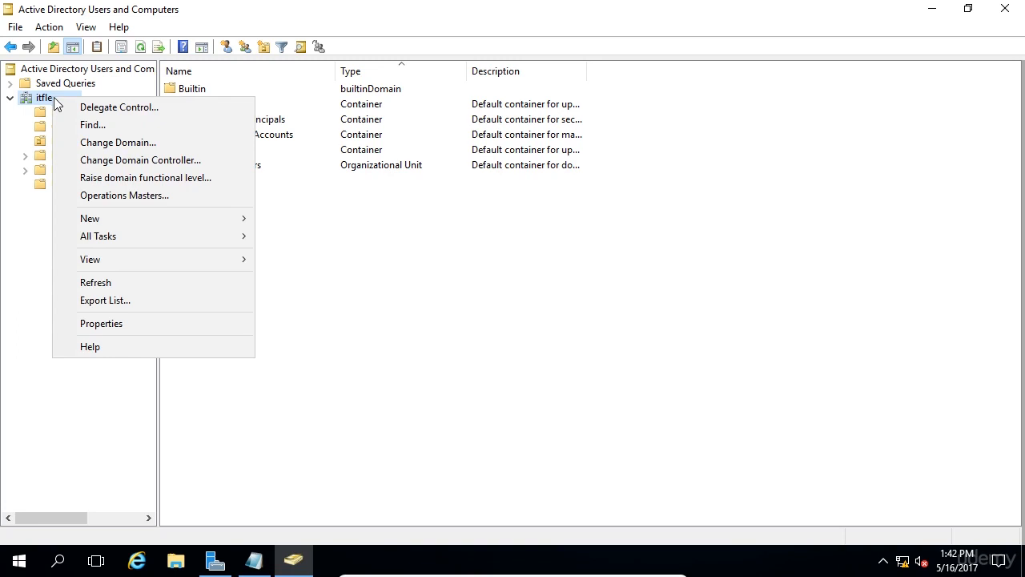
{"action": "left_click", "coordinate": [90, 218]}
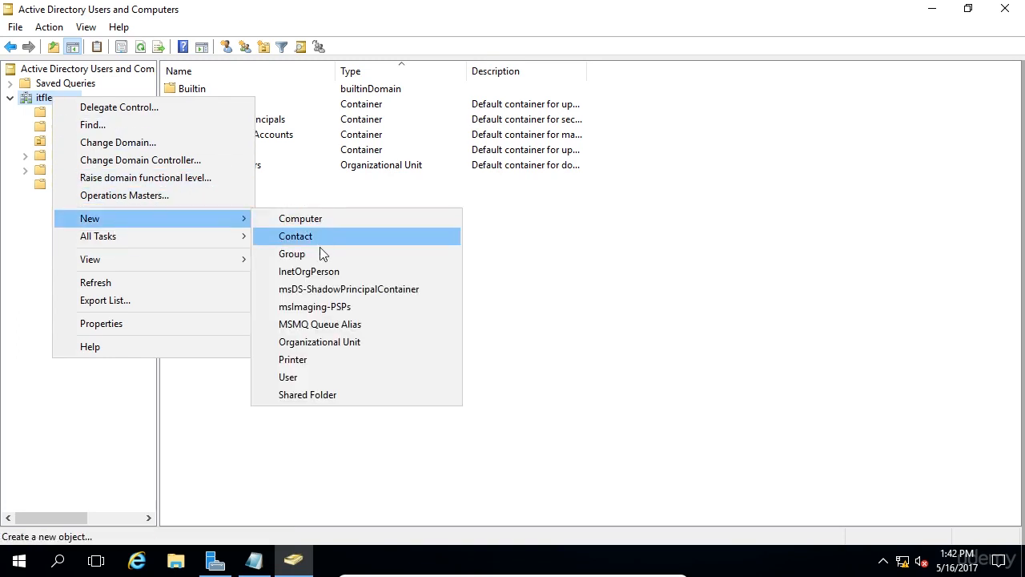
{"action": "mouse_move", "coordinate": [346, 349]}
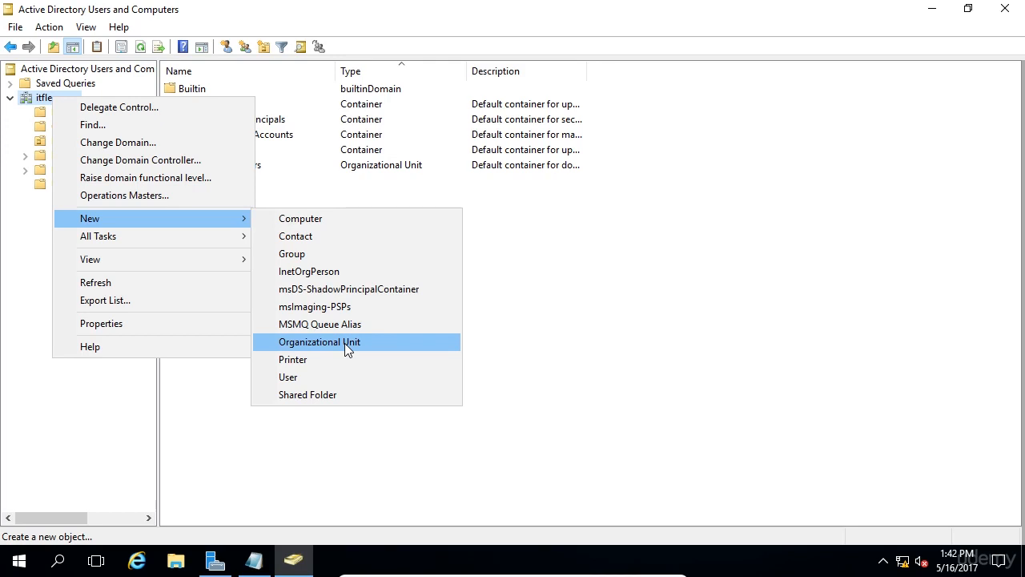
{"action": "left_click", "coordinate": [320, 343]}
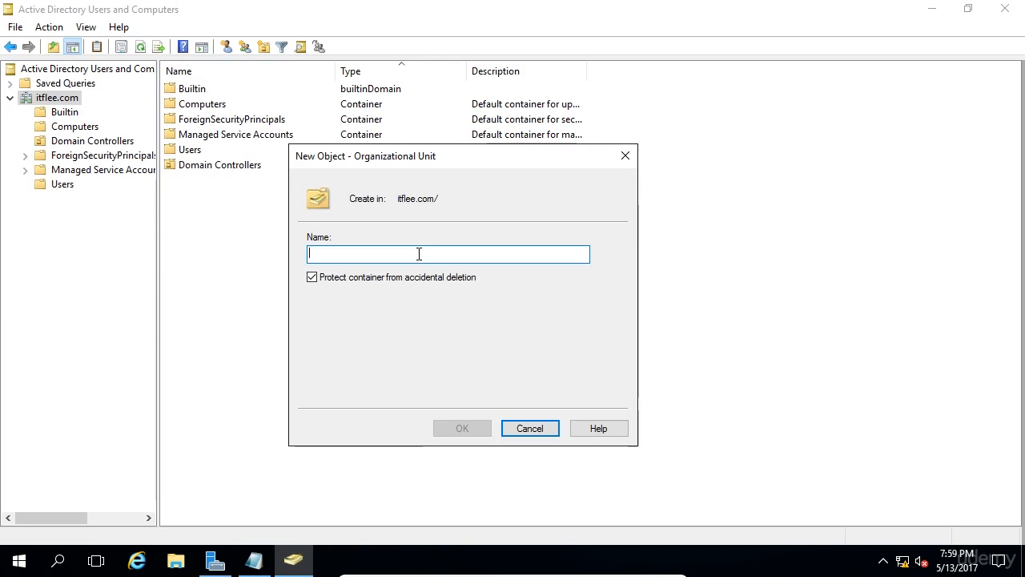
{"action": "type", "text": "Test"}
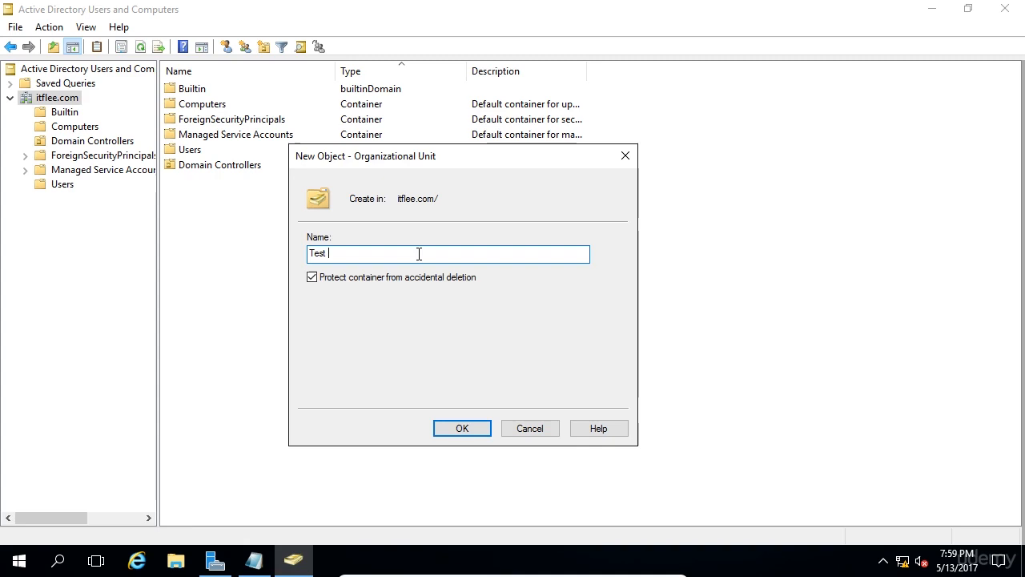
{"action": "type", "text": "OU"}
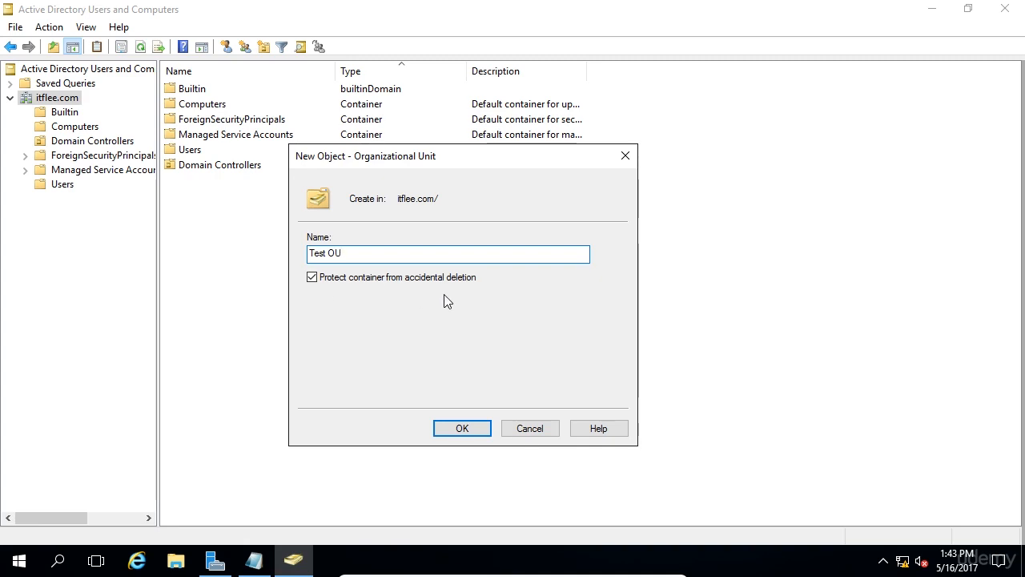
{"action": "mouse_move", "coordinate": [386, 298]}
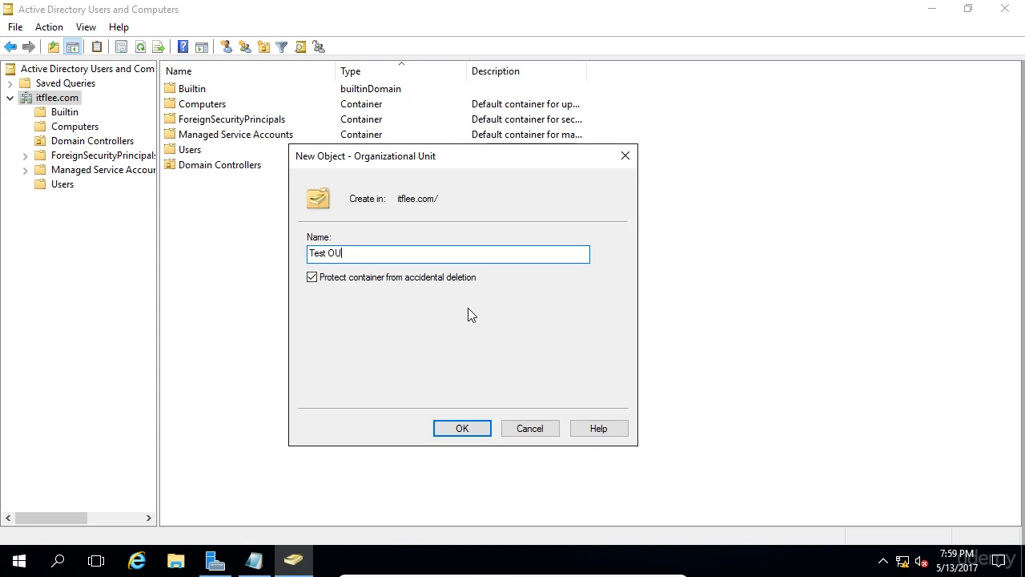
{"action": "mouse_move", "coordinate": [455, 301]}
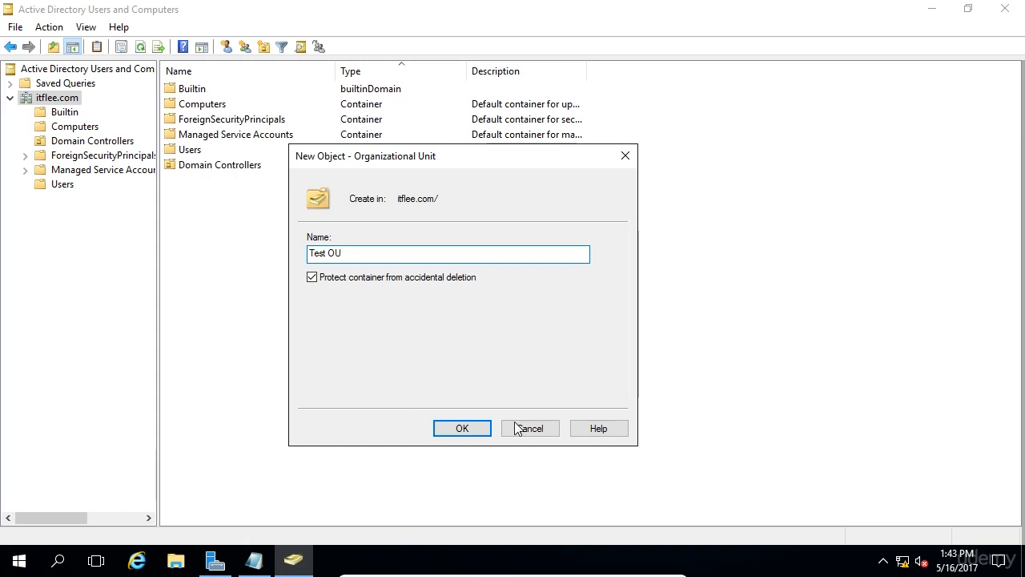
- Confirm creating Test OU under itflee.com and bring up its action menu
{"action": "left_click", "coordinate": [462, 427]}
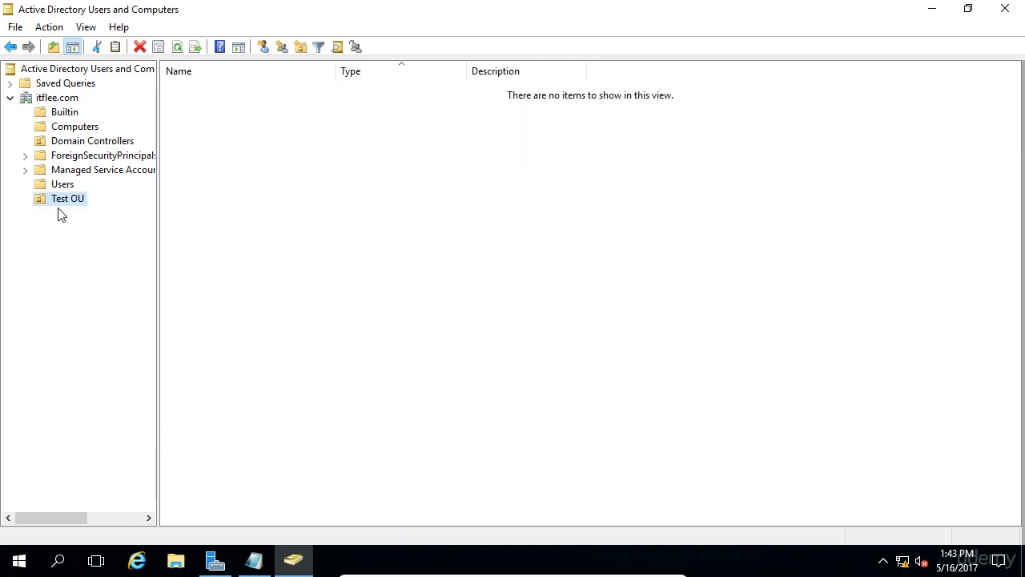
{"action": "mouse_move", "coordinate": [120, 232]}
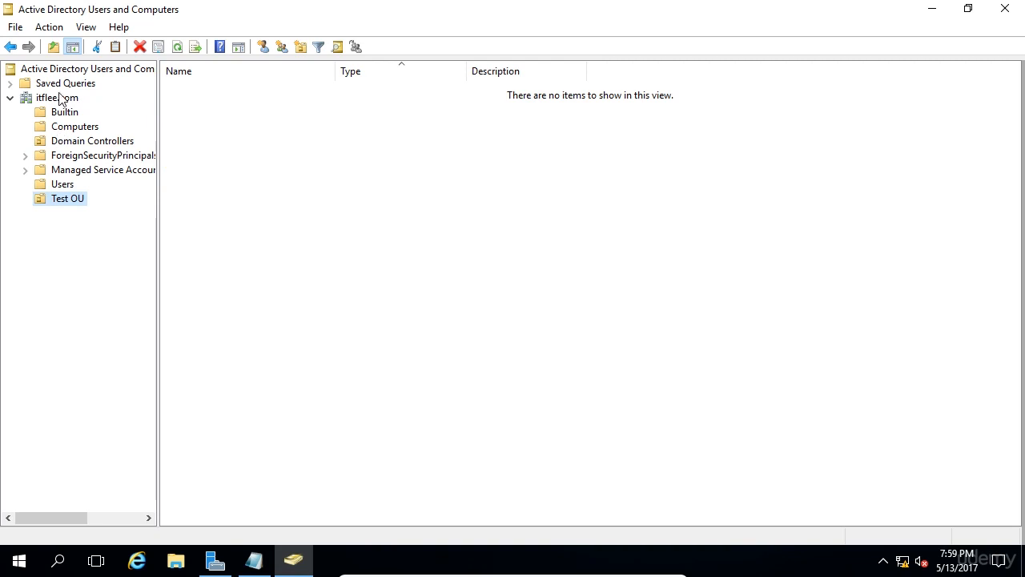
{"action": "left_click", "coordinate": [58, 97]}
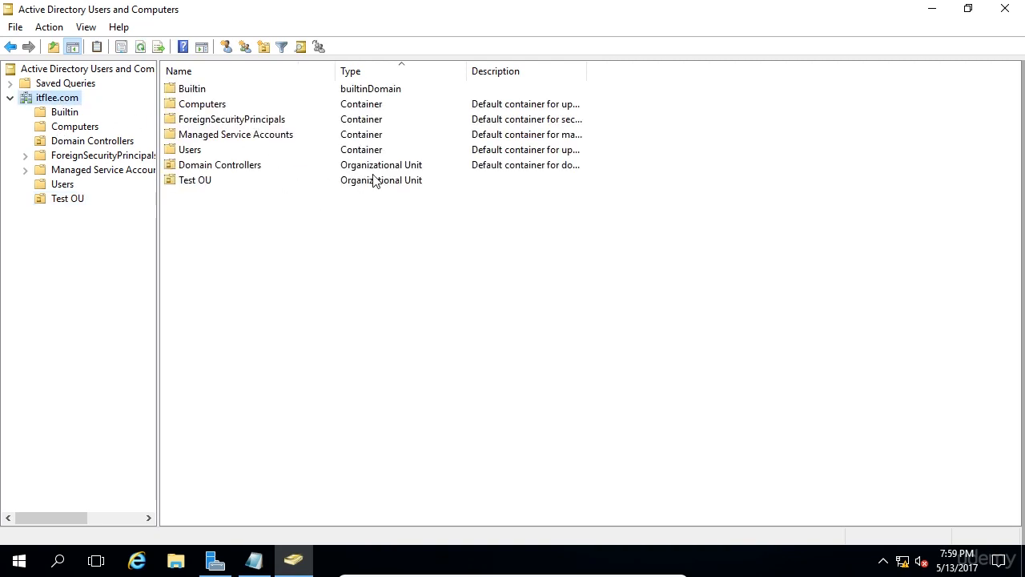
{"action": "left_click", "coordinate": [195, 180]}
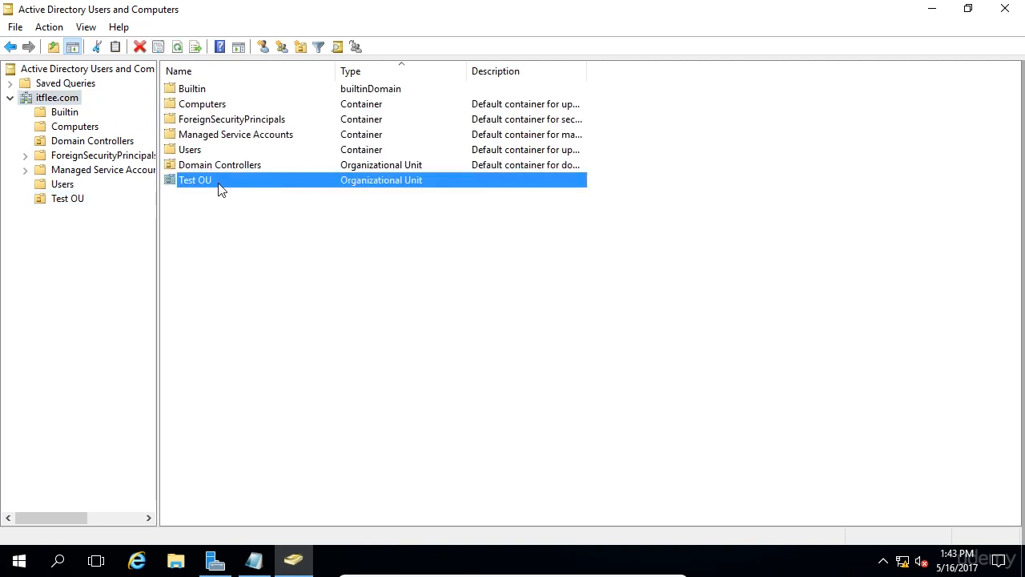
{"action": "right_click", "coordinate": [68, 199]}
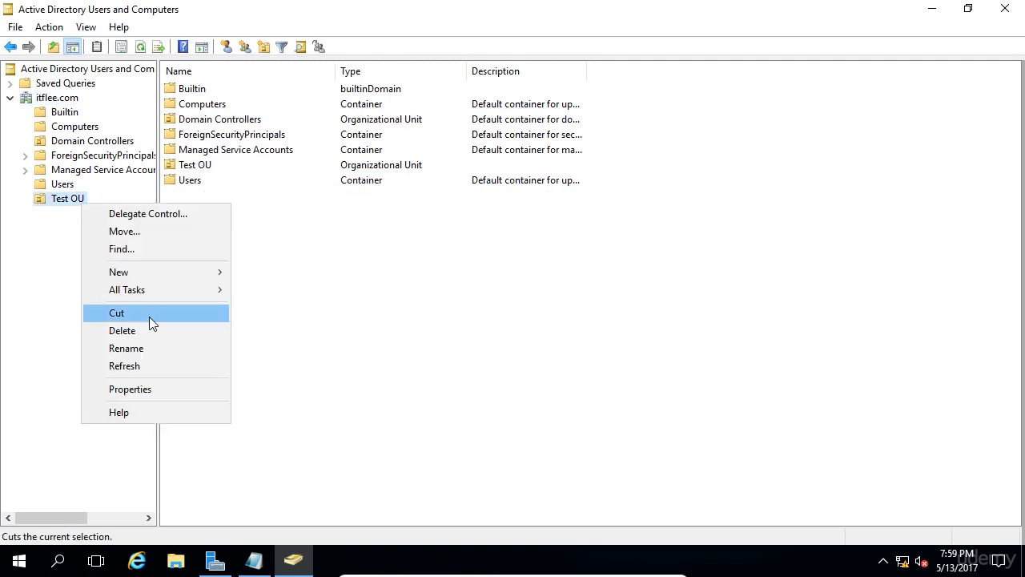
{"action": "mouse_move", "coordinate": [125, 348]}
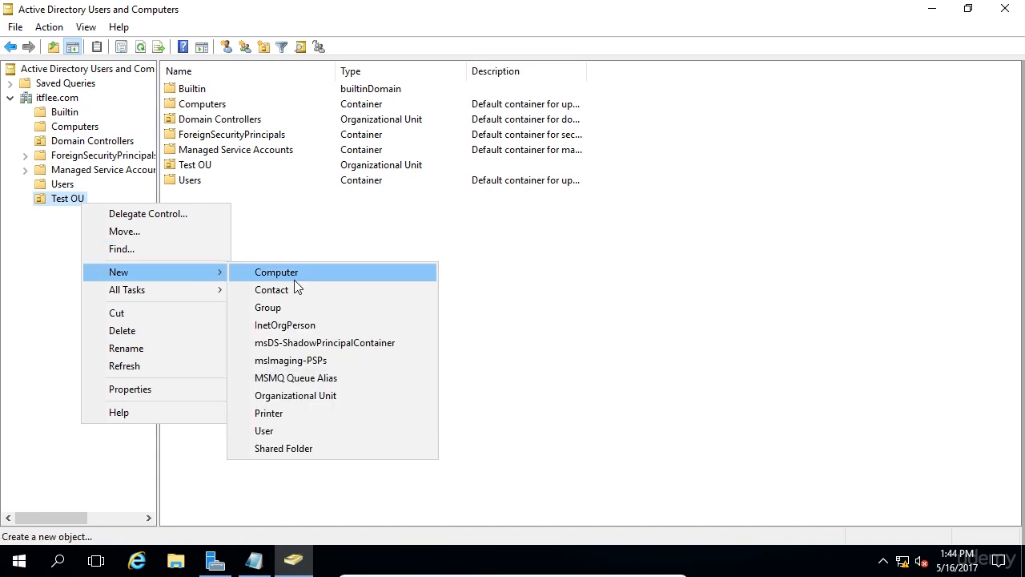
{"action": "mouse_move", "coordinate": [346, 409]}
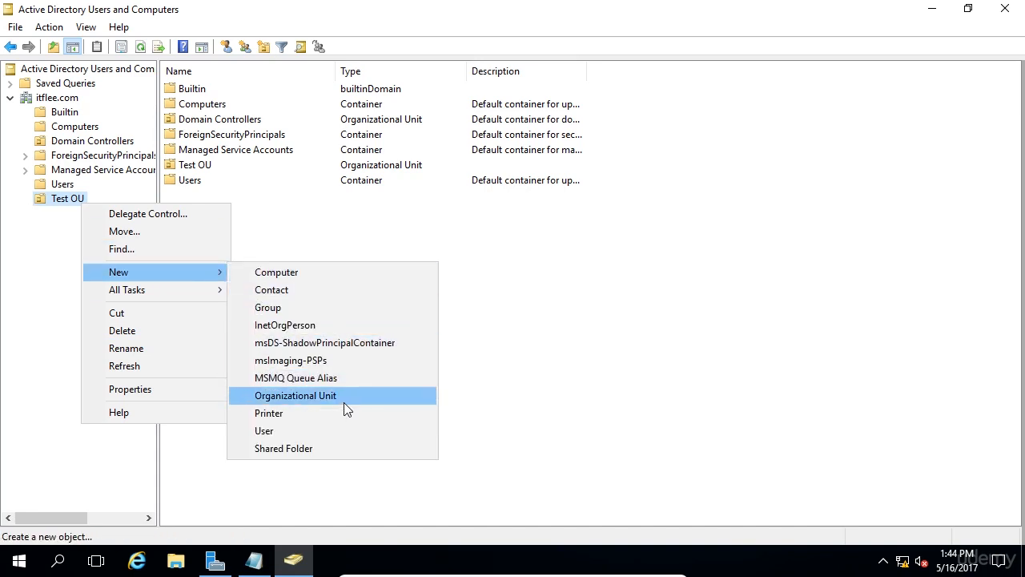
- Create a nested organizational unit named AnotherOU inside Test OU
{"action": "left_click", "coordinate": [295, 394]}
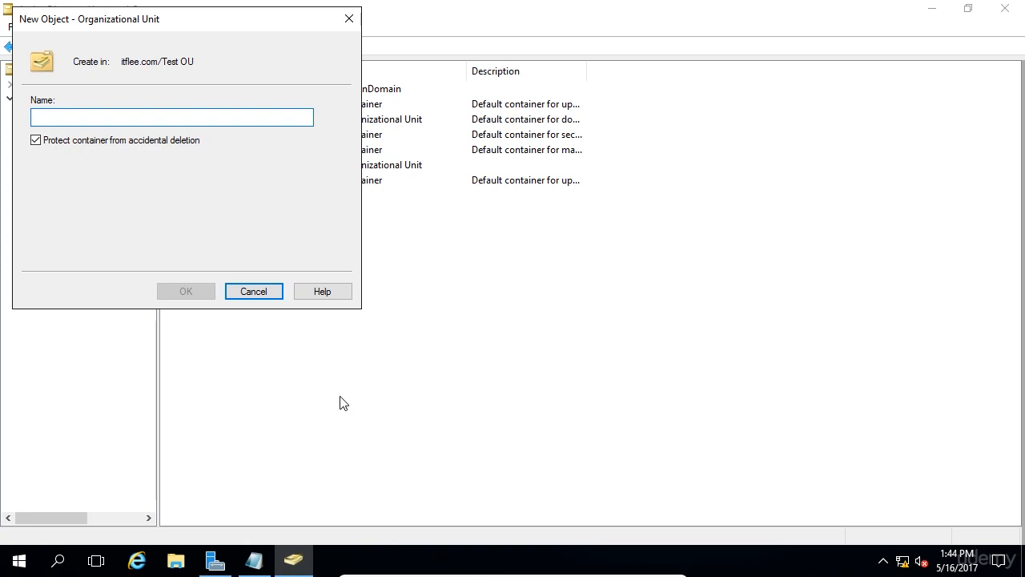
{"action": "type", "text": "AnotherOU"}
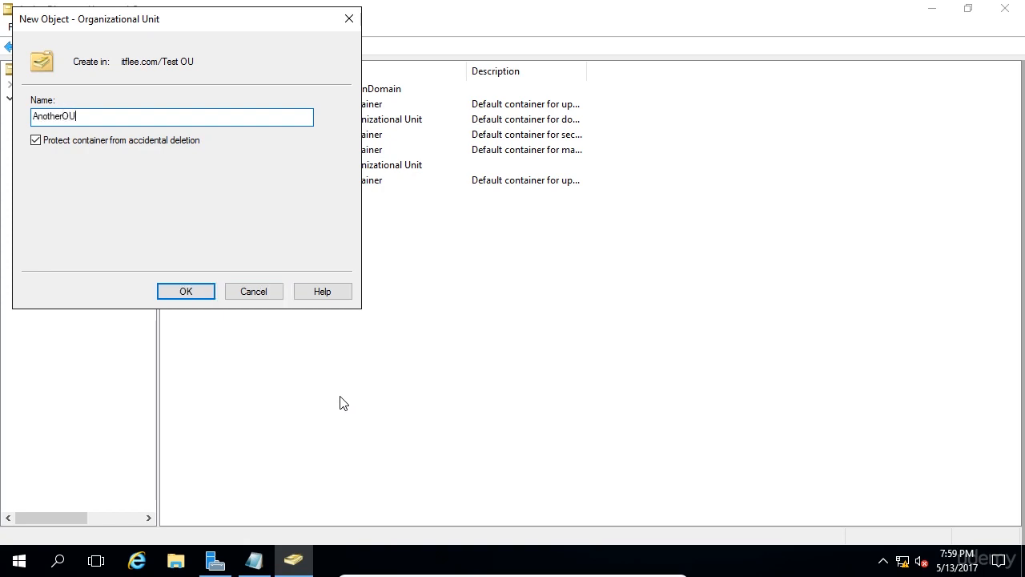
{"action": "left_click", "coordinate": [186, 291]}
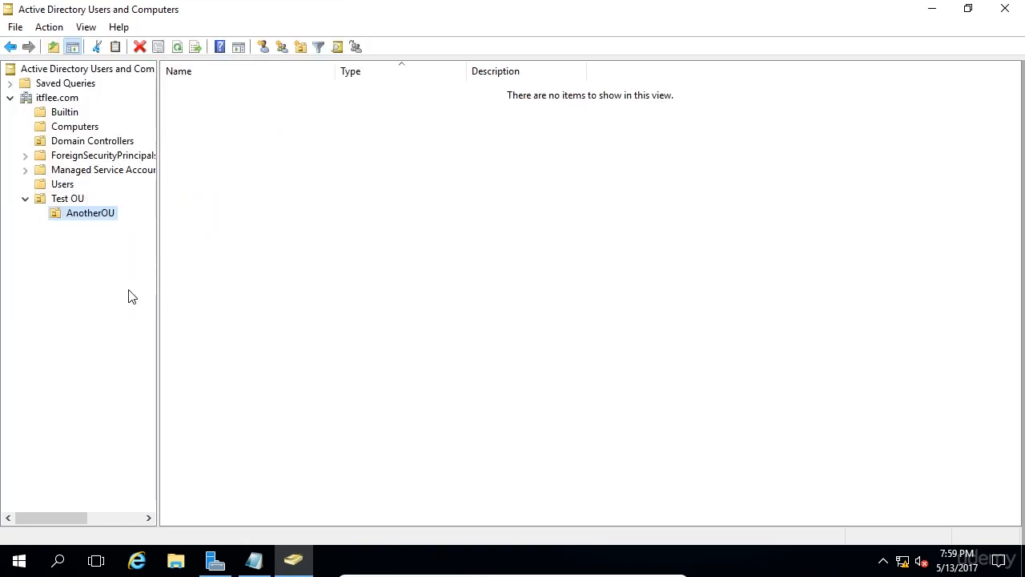
{"action": "mouse_move", "coordinate": [88, 248]}
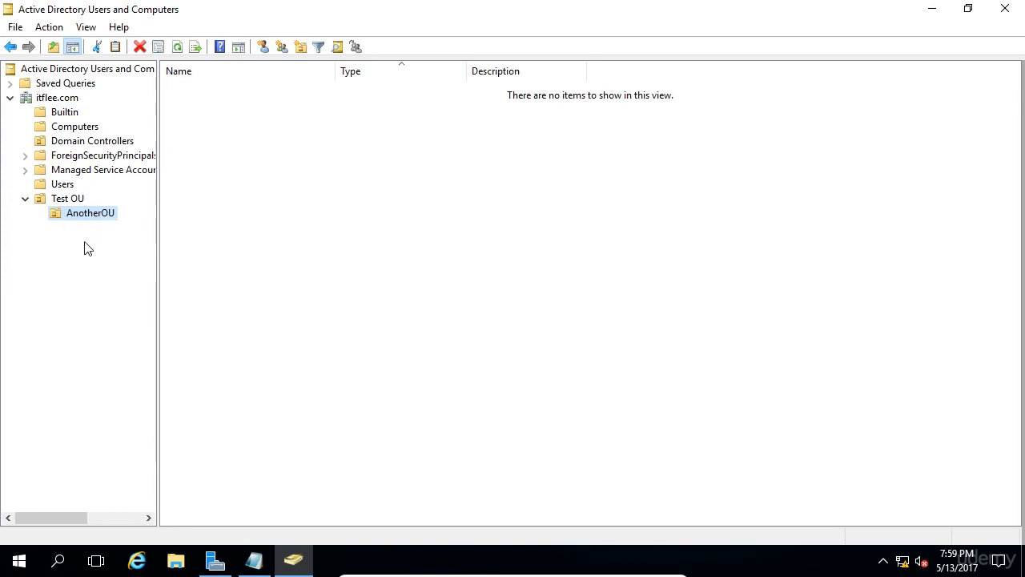
{"action": "mouse_move", "coordinate": [147, 289]}
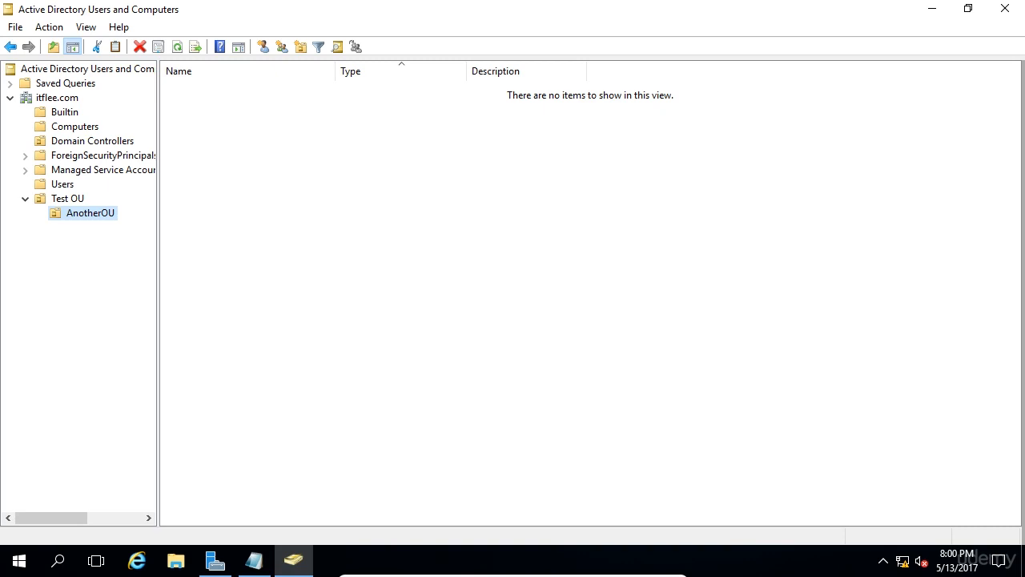
- Refresh Test OU from its action menu and view its contents listing AnotherOU
{"action": "right_click", "coordinate": [67, 199]}
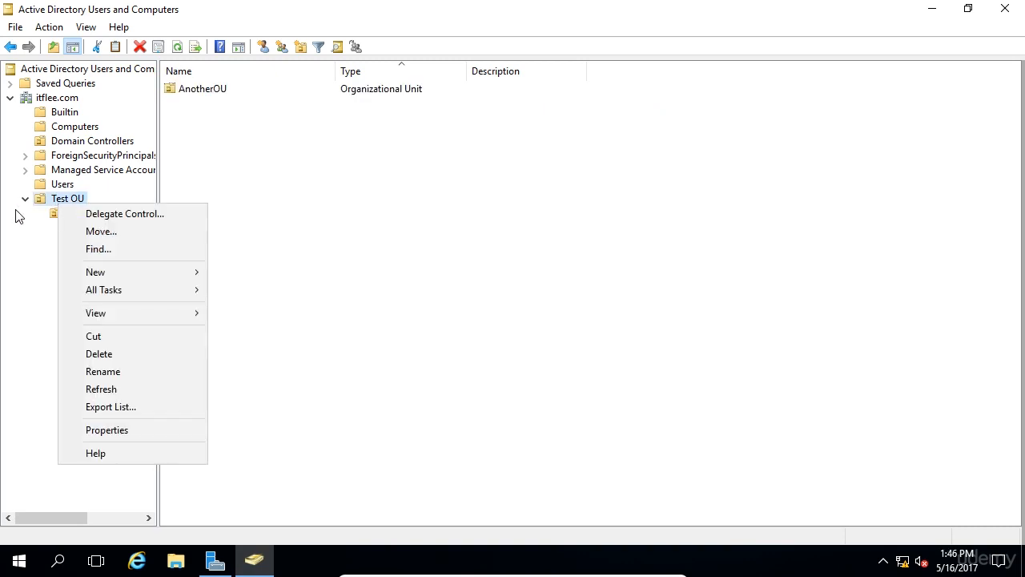
{"action": "mouse_move", "coordinate": [169, 407]}
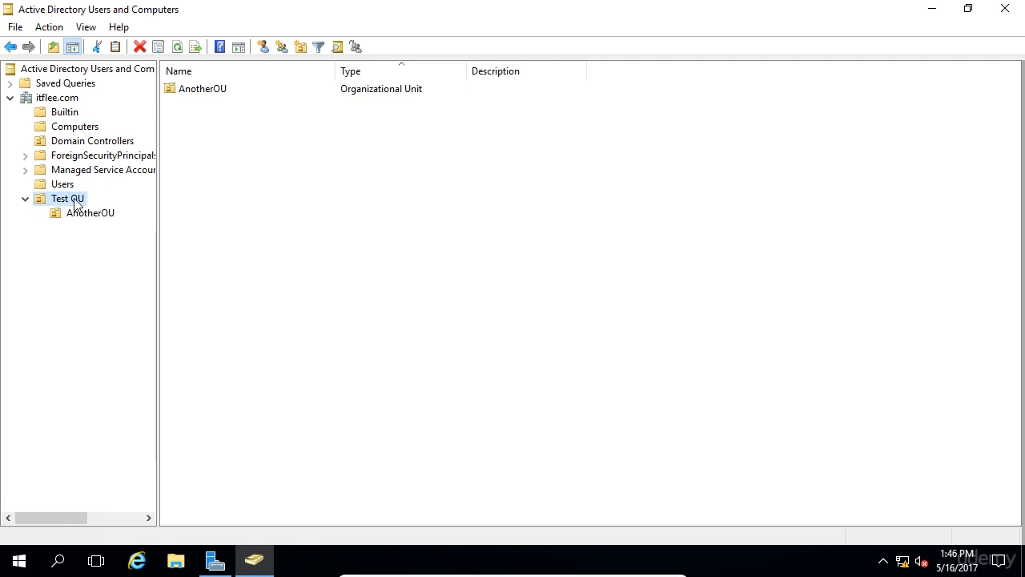
{"action": "right_click", "coordinate": [68, 199]}
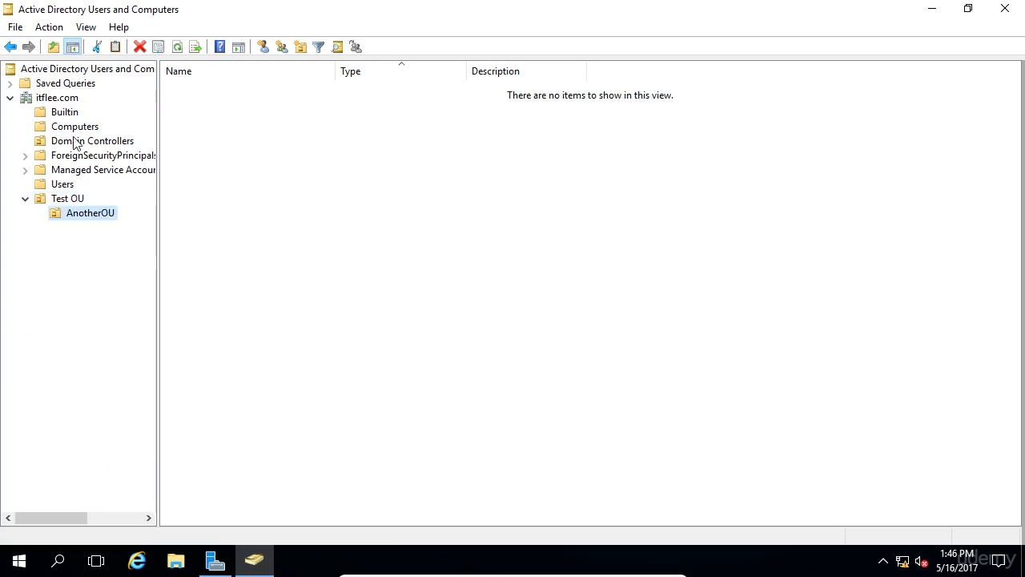
{"action": "left_click", "coordinate": [58, 98]}
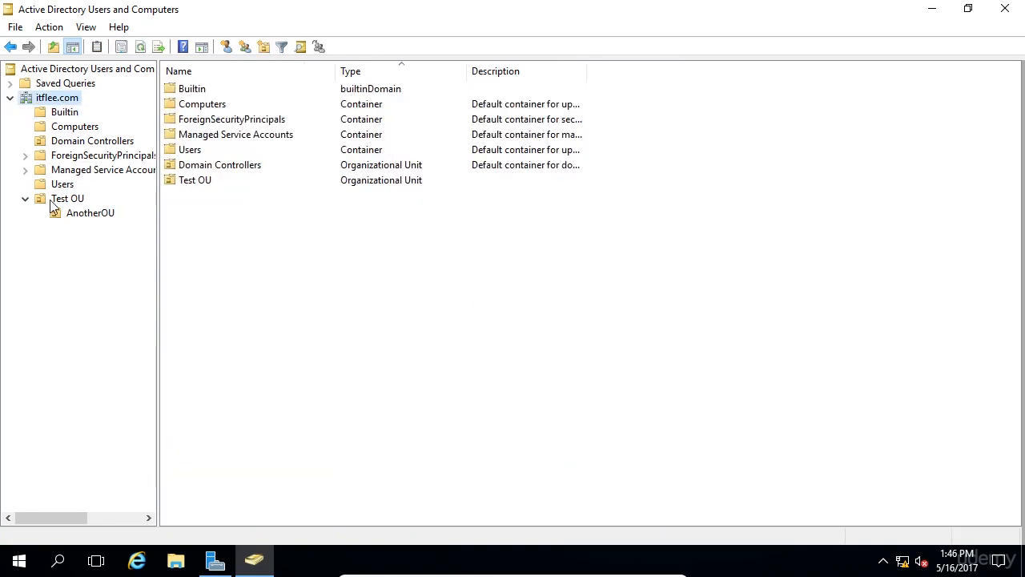
{"action": "right_click", "coordinate": [67, 199]}
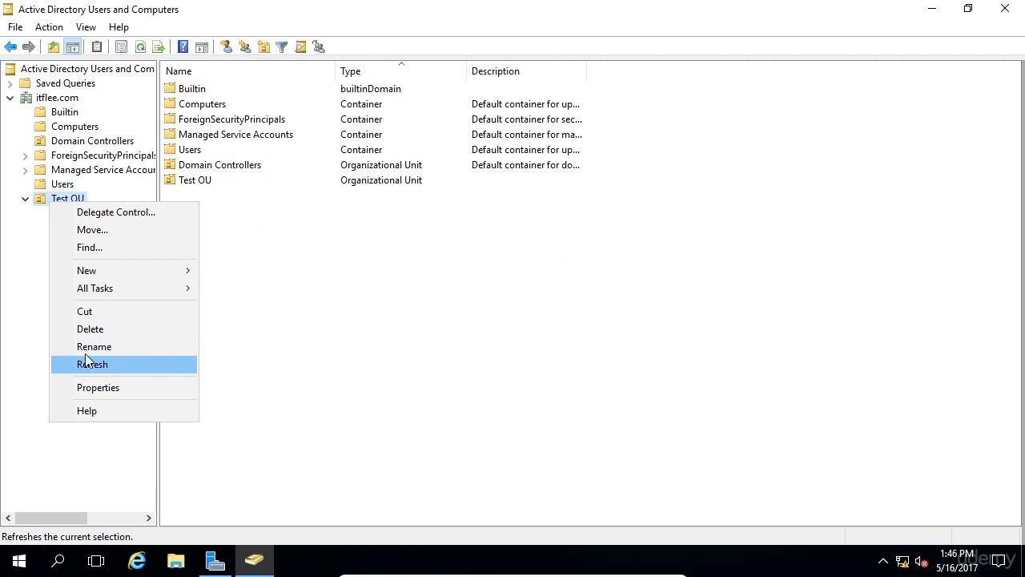
{"action": "left_click", "coordinate": [93, 363]}
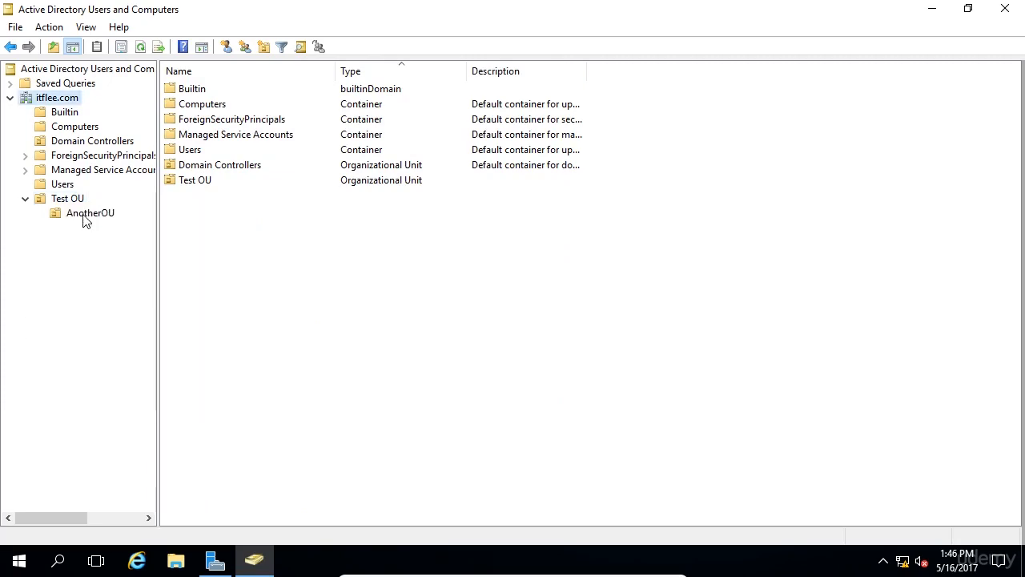
{"action": "left_click", "coordinate": [68, 198]}
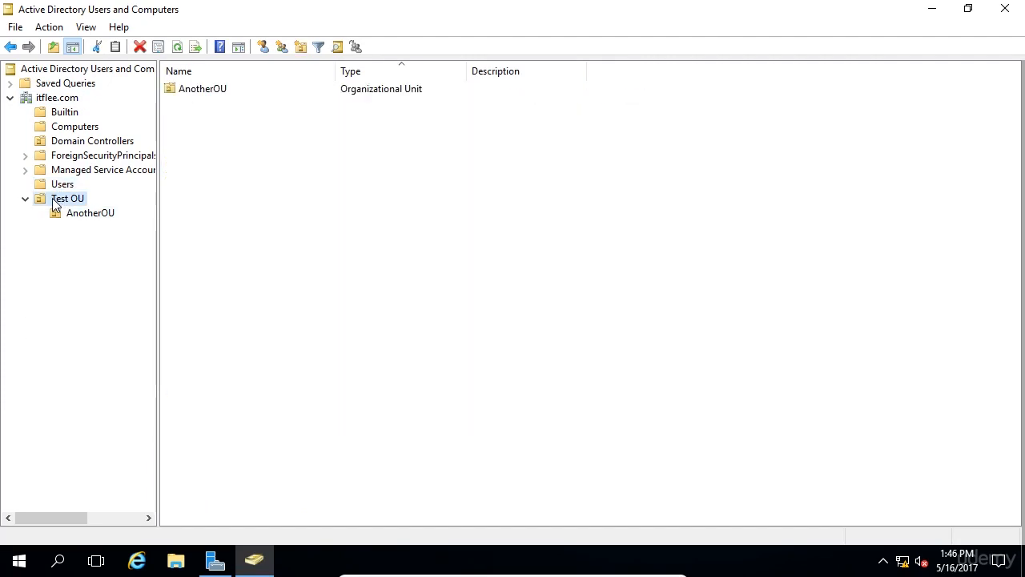
{"action": "right_click", "coordinate": [67, 198]}
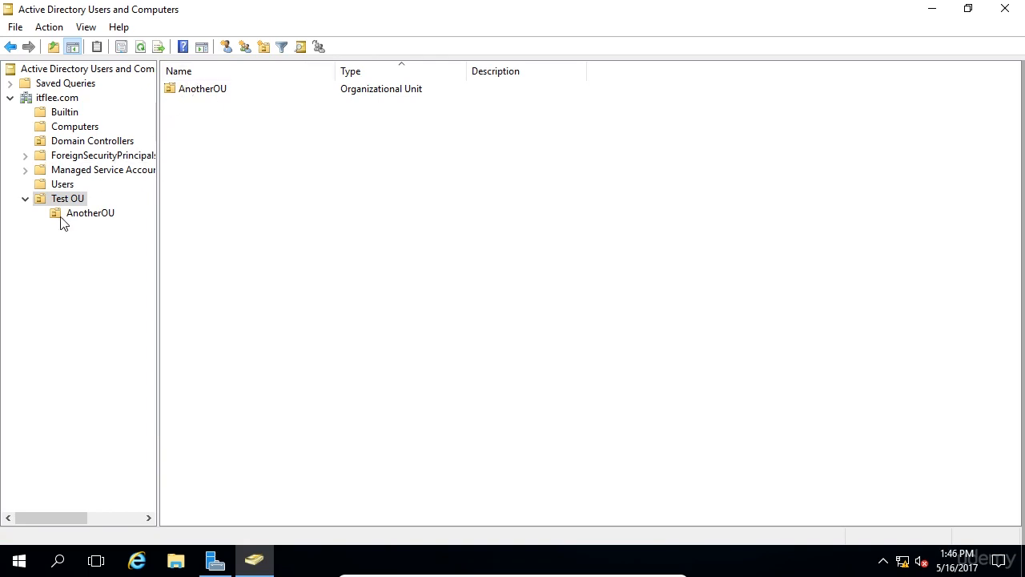
- Export the Test OU listing to TestOU.txt on the Desktop, replacing the existing file
{"action": "right_click", "coordinate": [68, 198]}
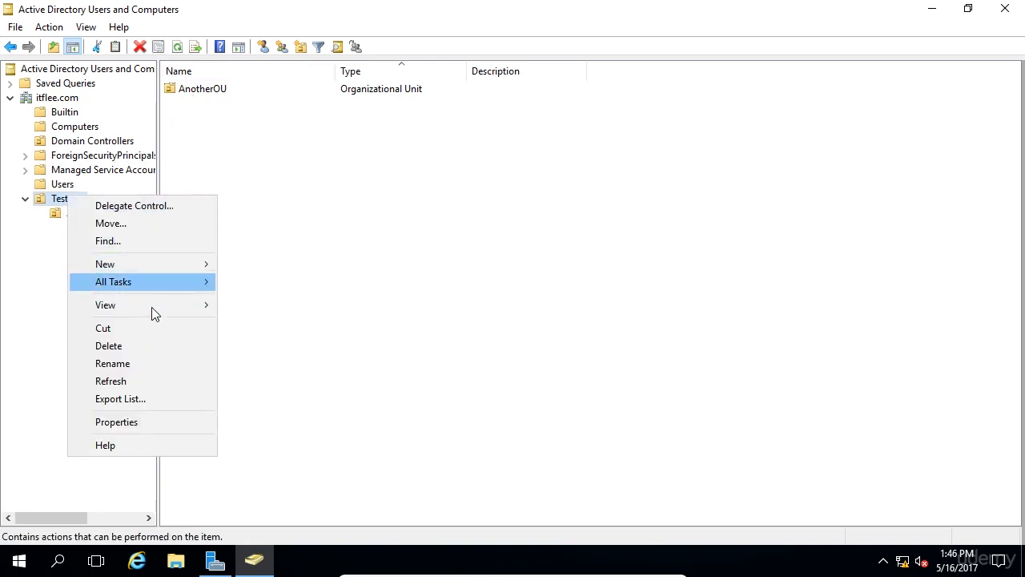
{"action": "left_click", "coordinate": [120, 397]}
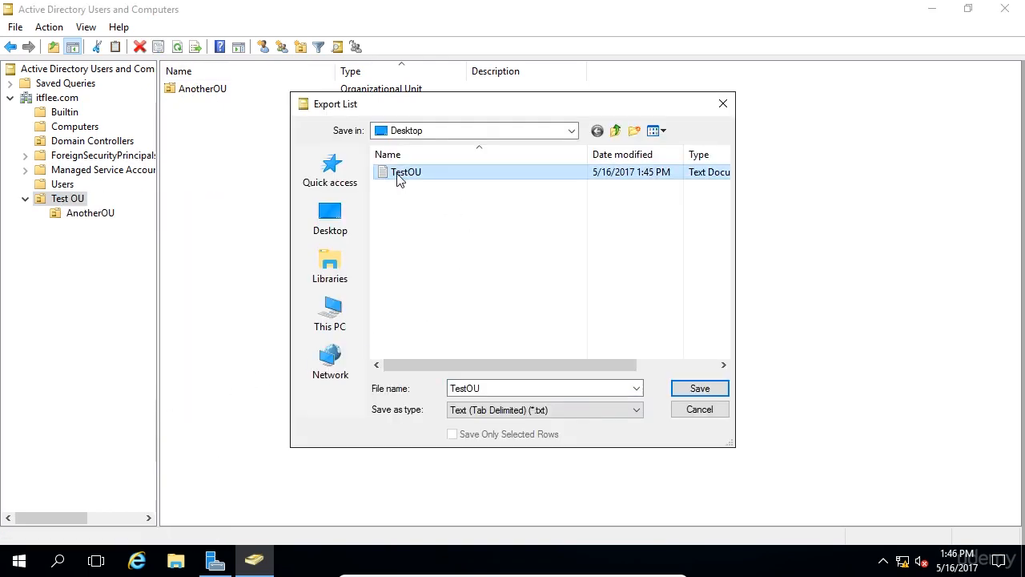
{"action": "left_click", "coordinate": [699, 387]}
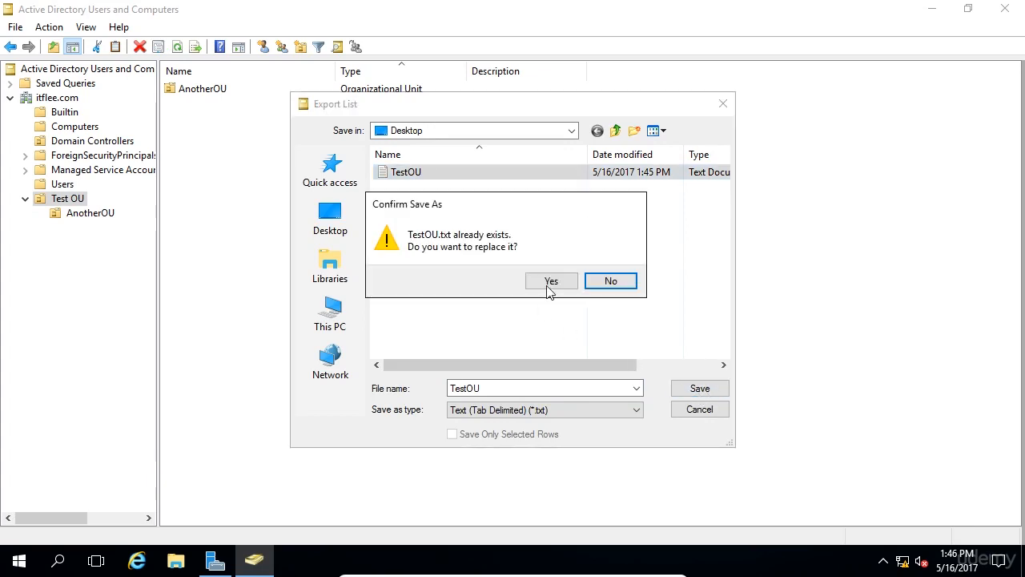
{"action": "left_click", "coordinate": [551, 281]}
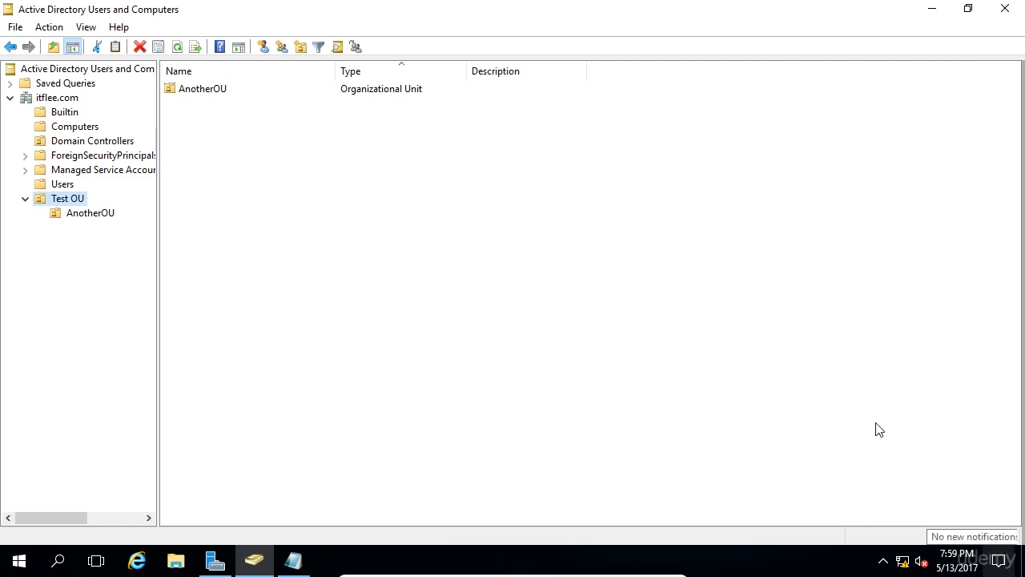
{"action": "right_click", "coordinate": [67, 199]}
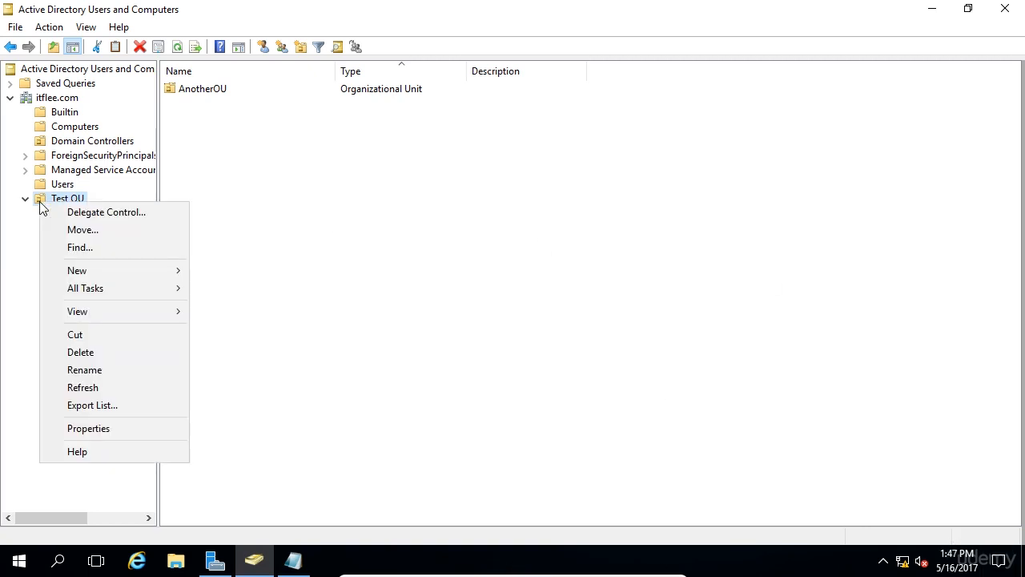
{"action": "mouse_move", "coordinate": [87, 213]}
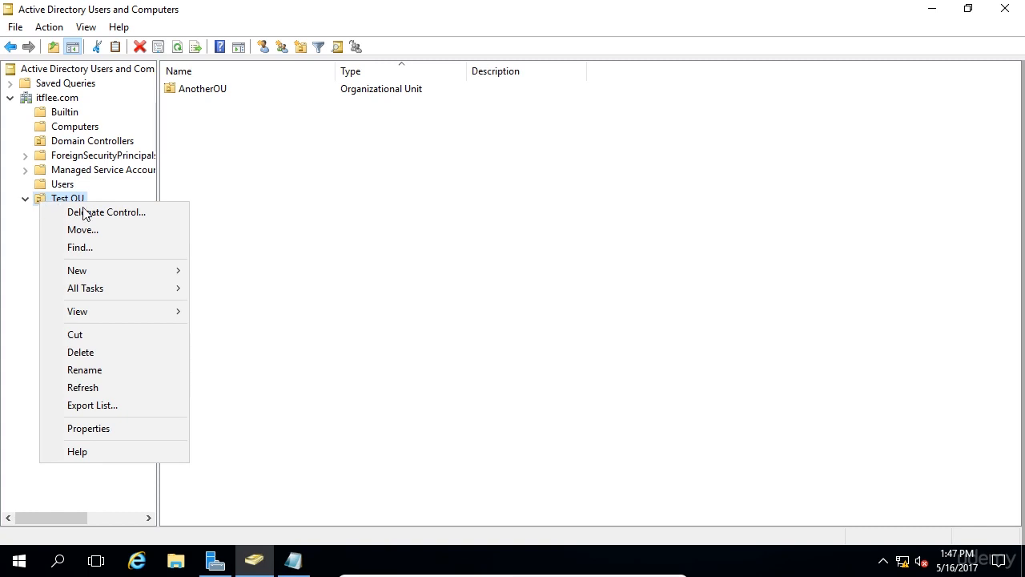
{"action": "mouse_move", "coordinate": [106, 211]}
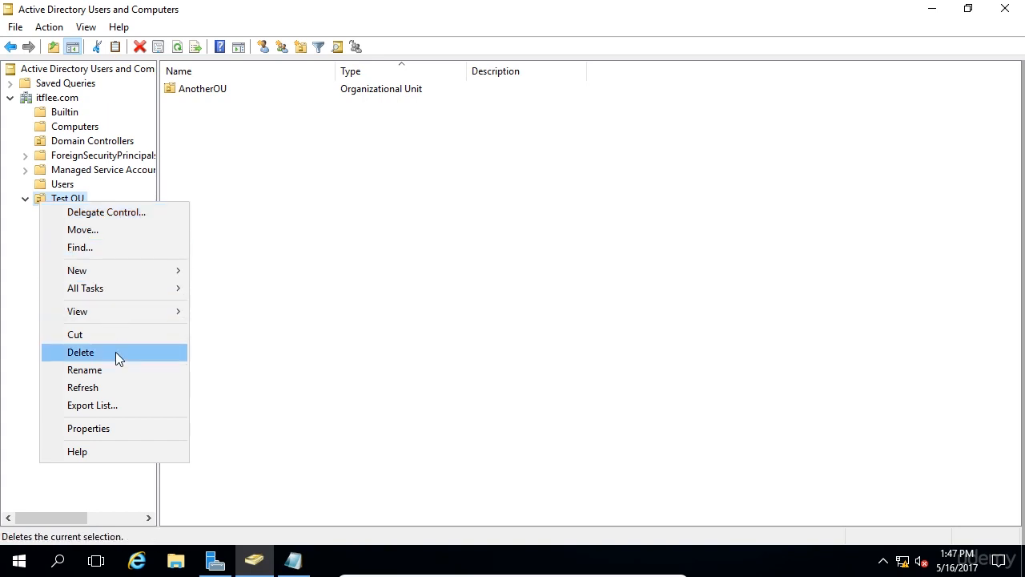
{"action": "left_click", "coordinate": [80, 352]}
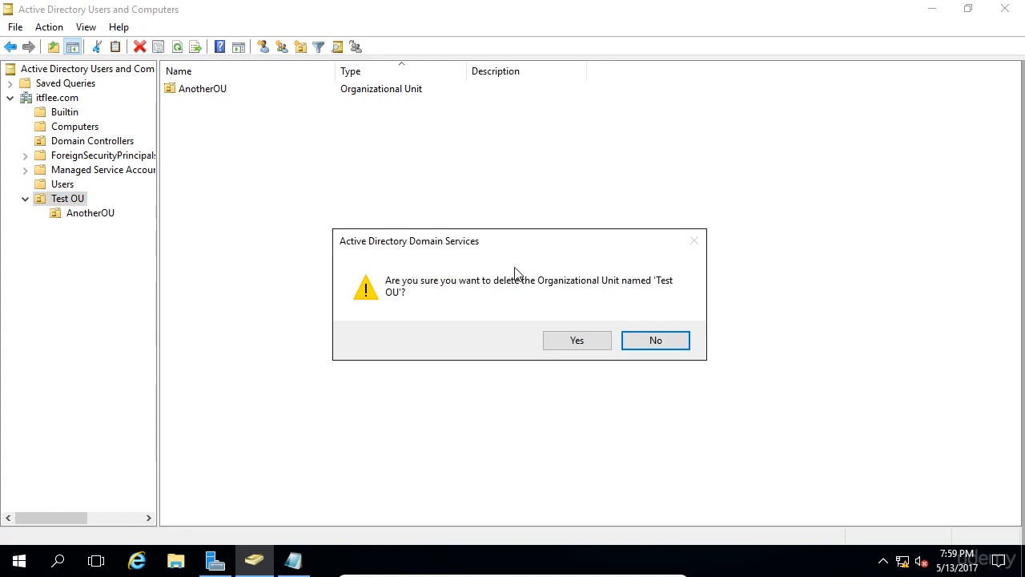
{"action": "left_click", "coordinate": [577, 339]}
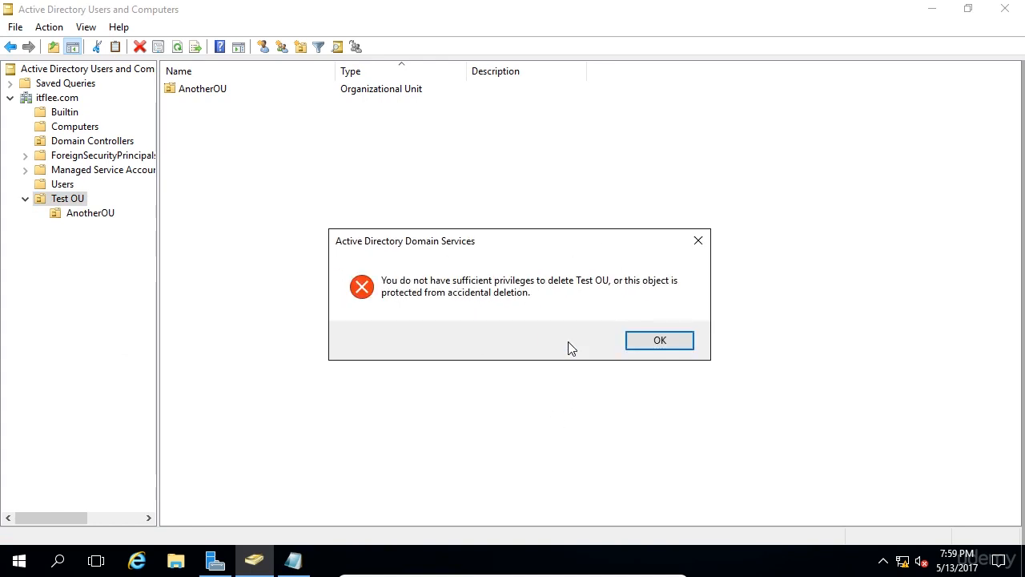
{"action": "mouse_move", "coordinate": [533, 300]}
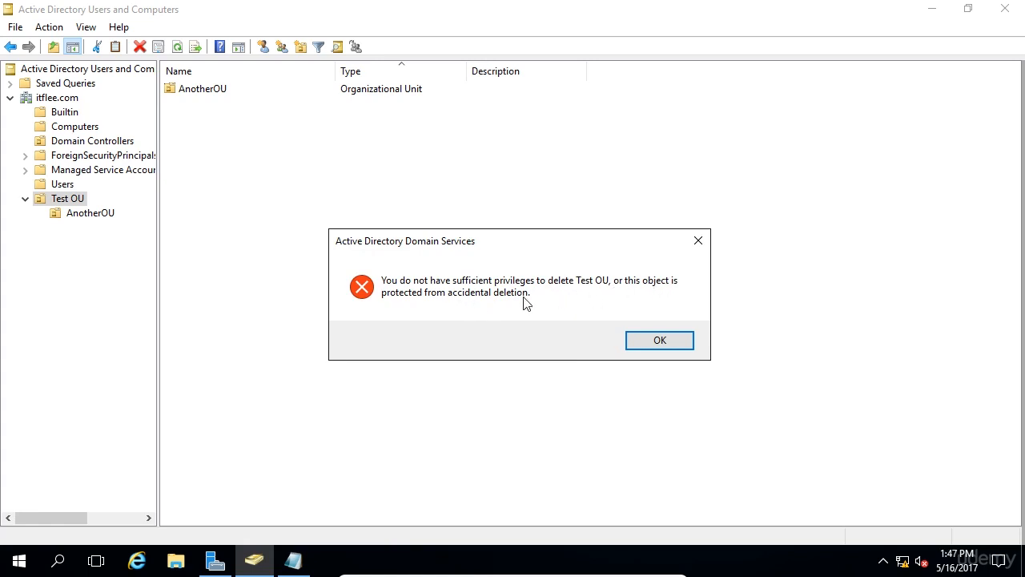
{"action": "mouse_move", "coordinate": [431, 311]}
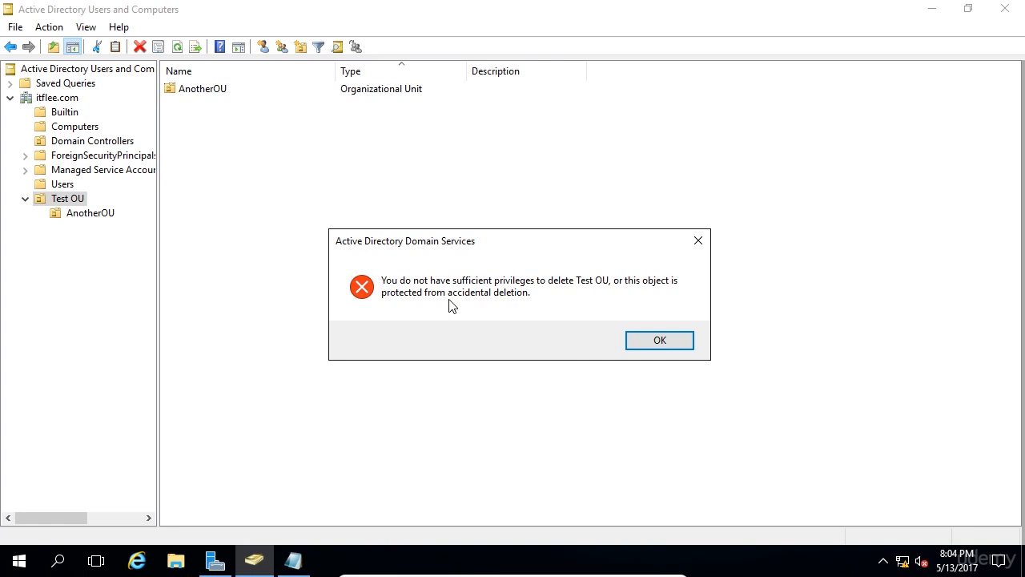
{"action": "mouse_move", "coordinate": [671, 312]}
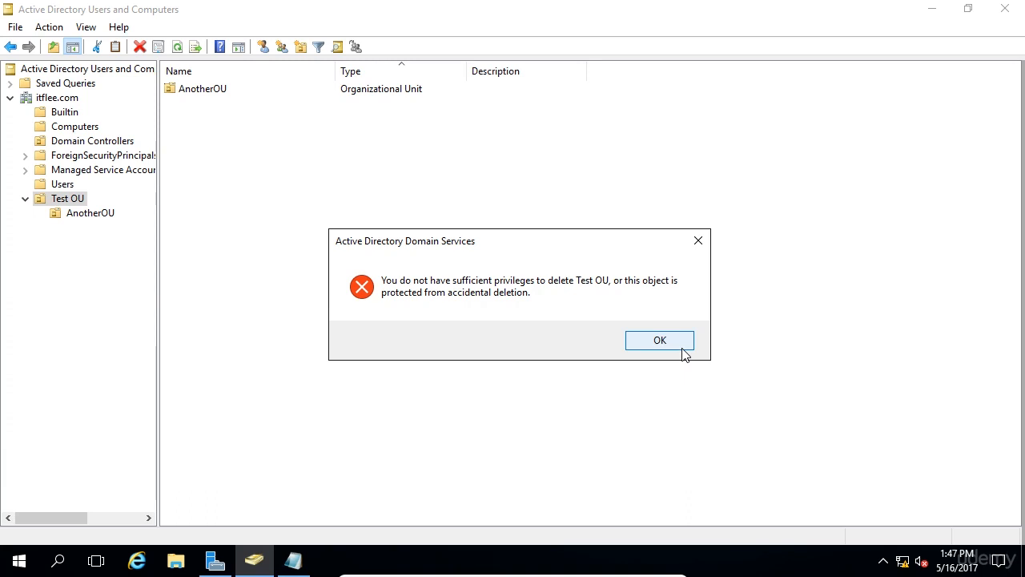
{"action": "left_click", "coordinate": [660, 340]}
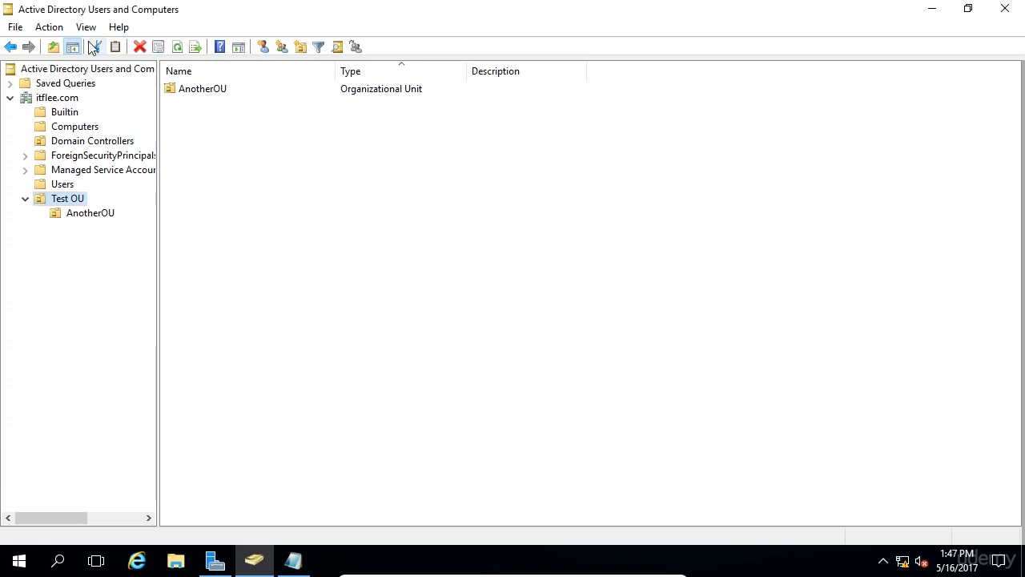
- Enable the Advanced Features view, then expand Test OU to reveal AnotherOU
{"action": "left_click", "coordinate": [87, 25]}
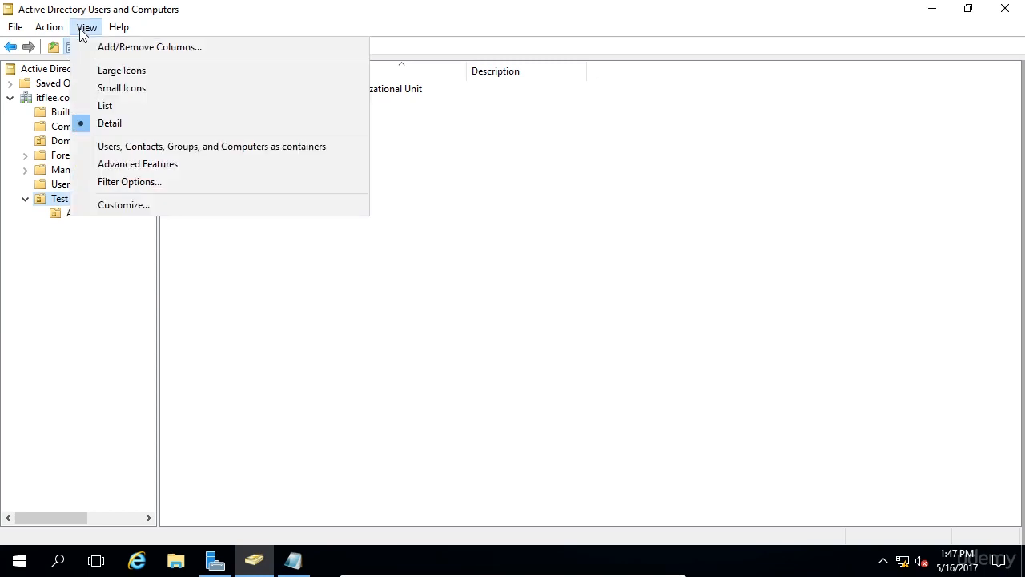
{"action": "mouse_move", "coordinate": [137, 163]}
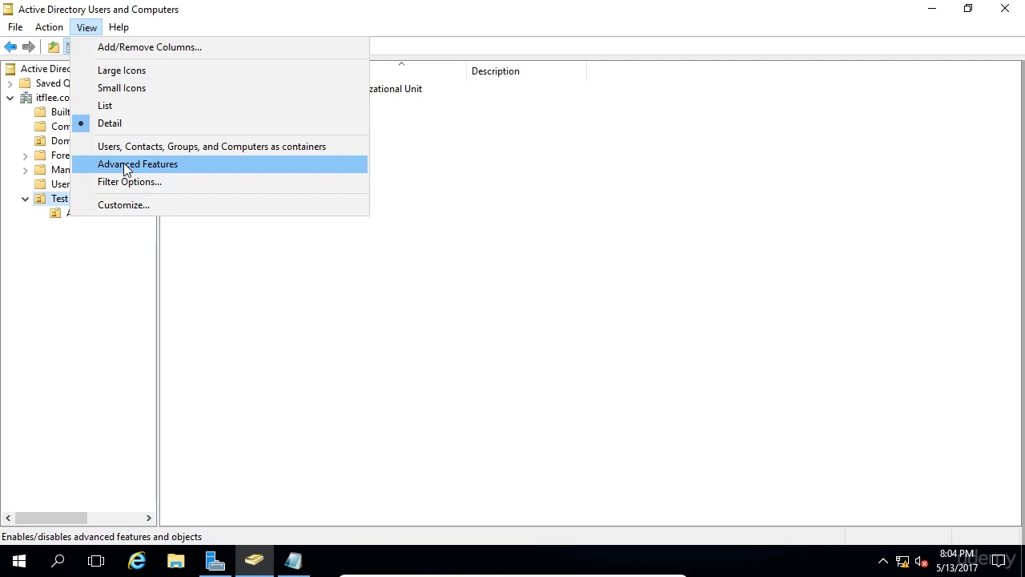
{"action": "left_click", "coordinate": [138, 163]}
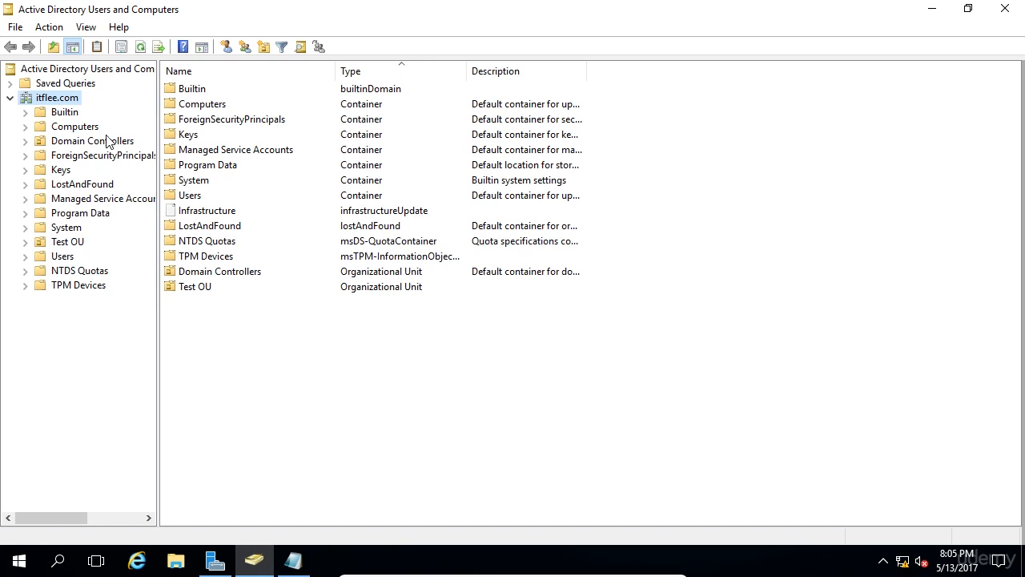
{"action": "mouse_move", "coordinate": [106, 125]}
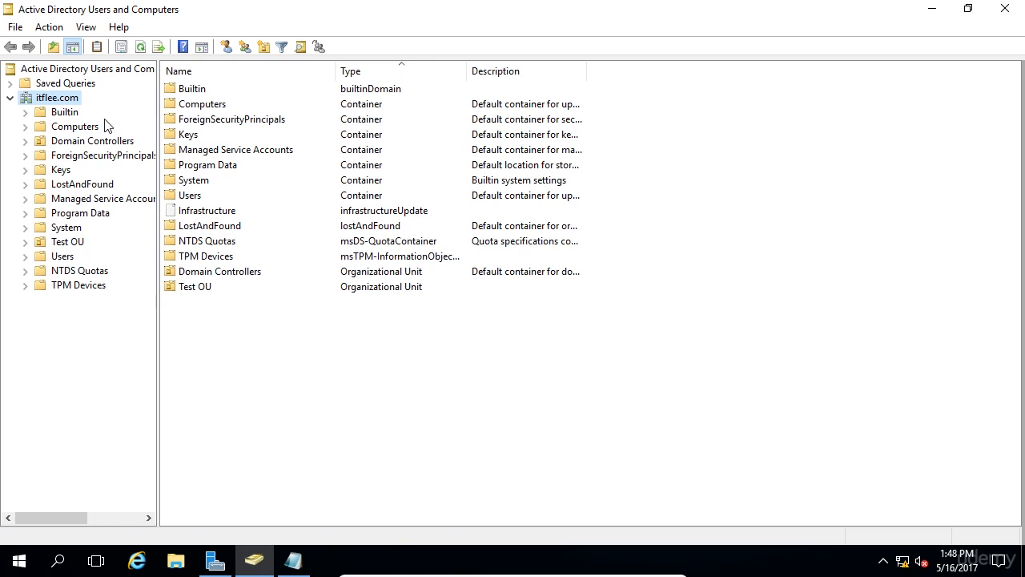
{"action": "mouse_move", "coordinate": [71, 248]}
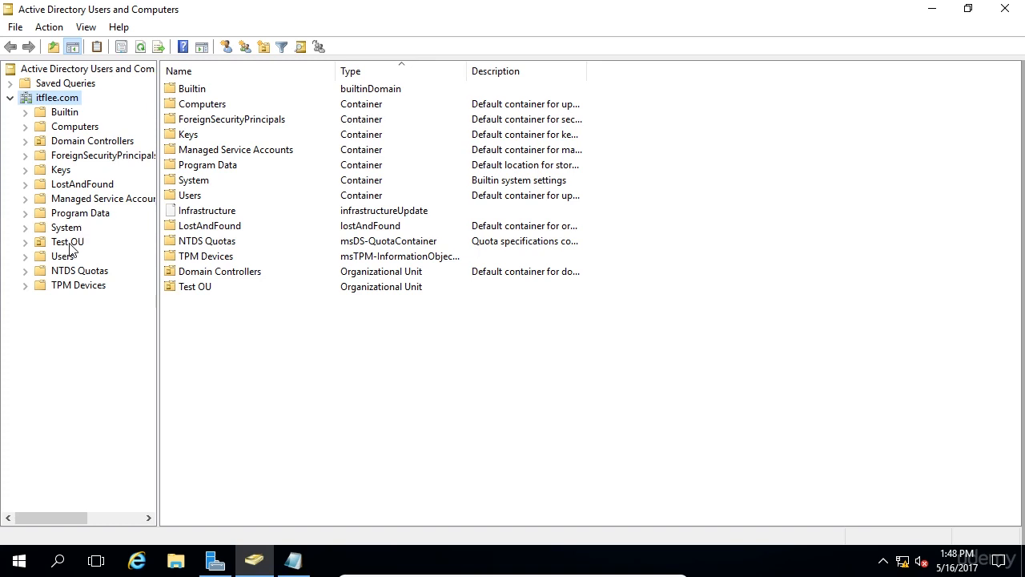
{"action": "left_click", "coordinate": [68, 241]}
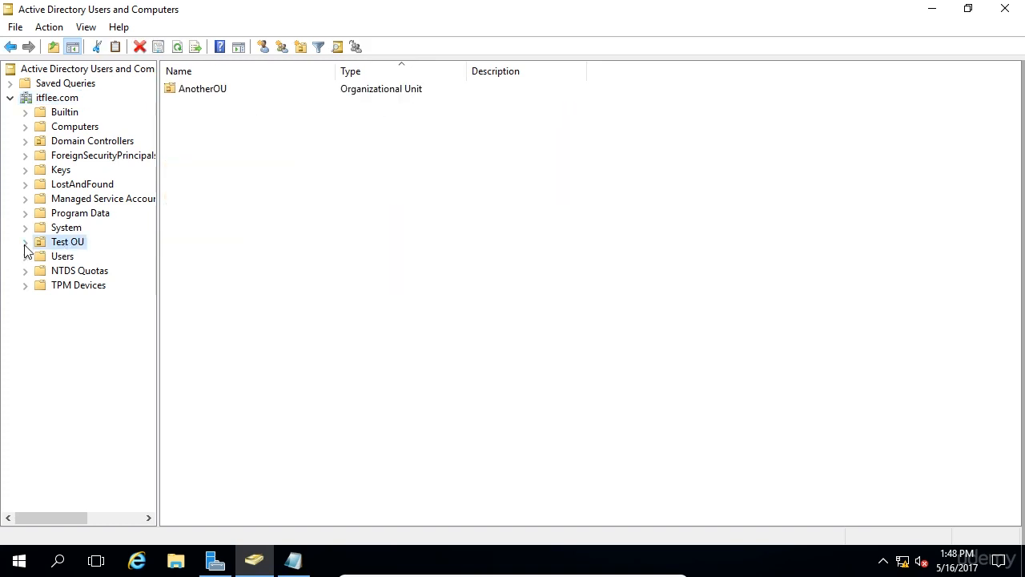
{"action": "left_click", "coordinate": [25, 240]}
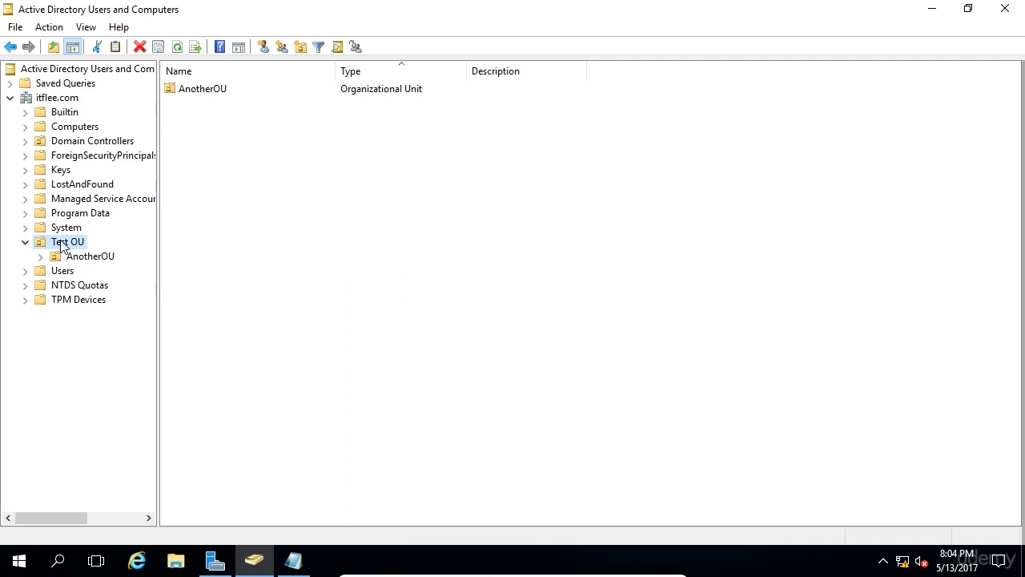
- Uncheck 'Protect object from accidental deletion' on Test OU's Object properties and apply it
{"action": "right_click", "coordinate": [68, 241]}
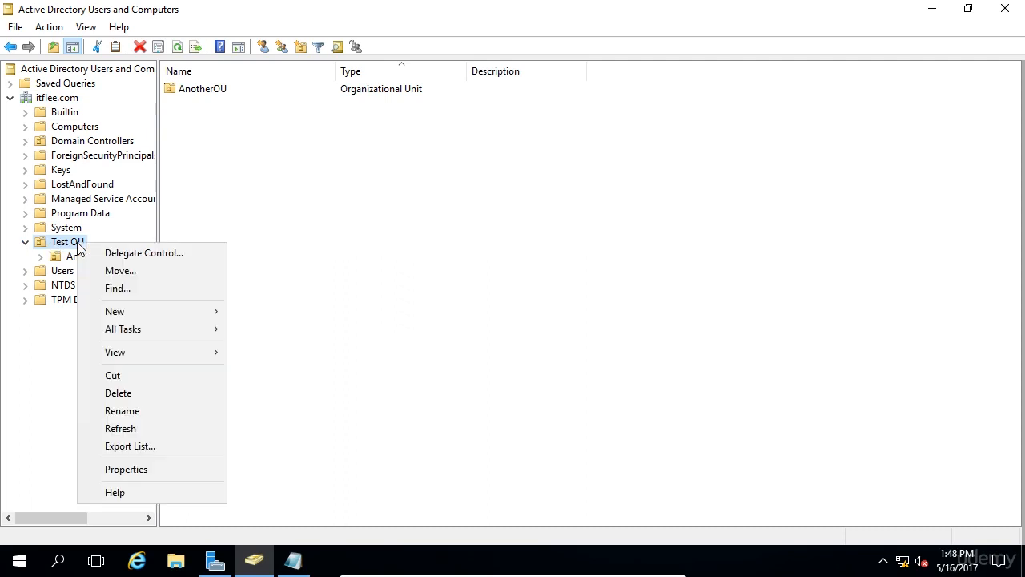
{"action": "mouse_move", "coordinate": [125, 468]}
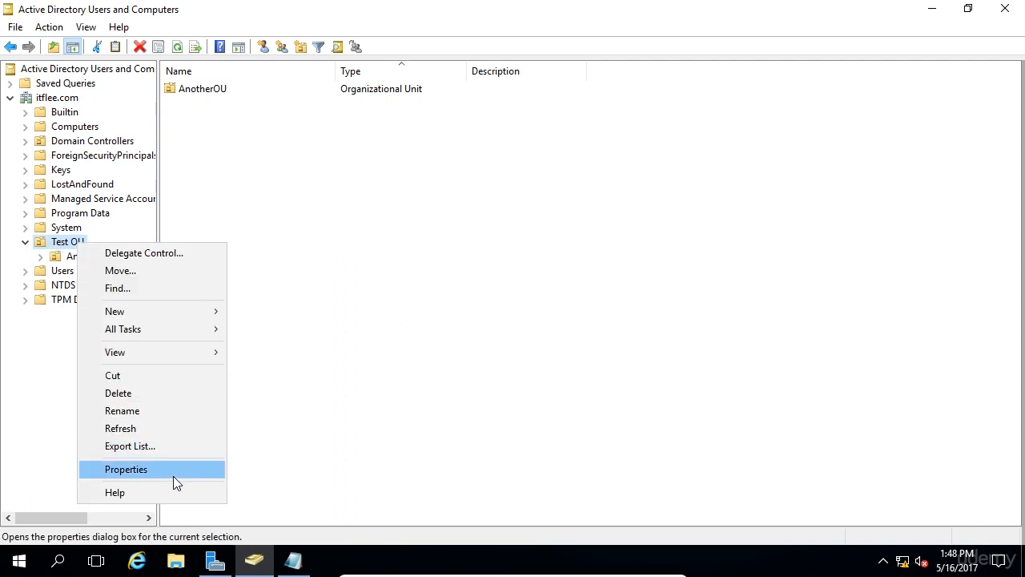
{"action": "left_click", "coordinate": [125, 467]}
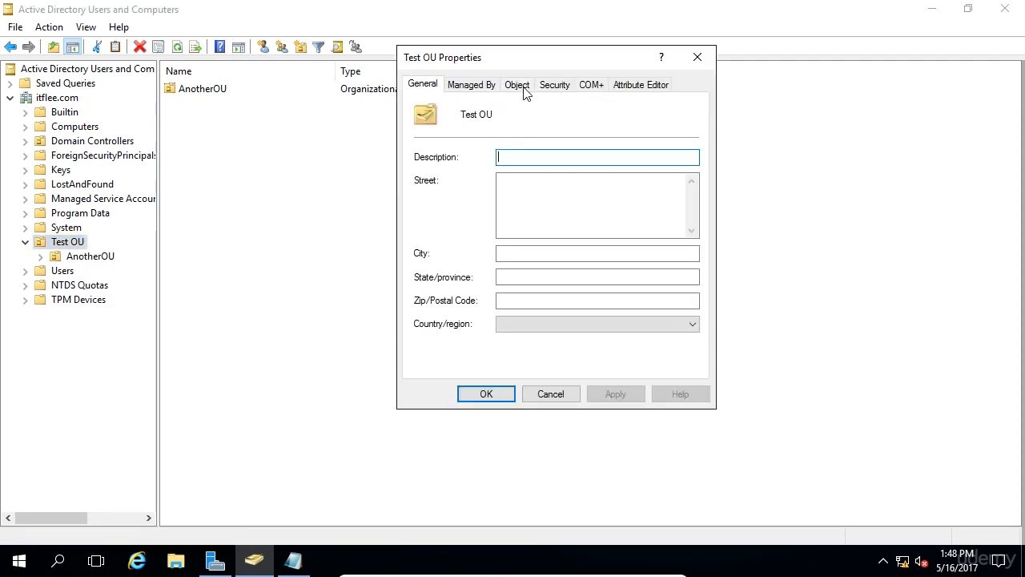
{"action": "left_click", "coordinate": [515, 84]}
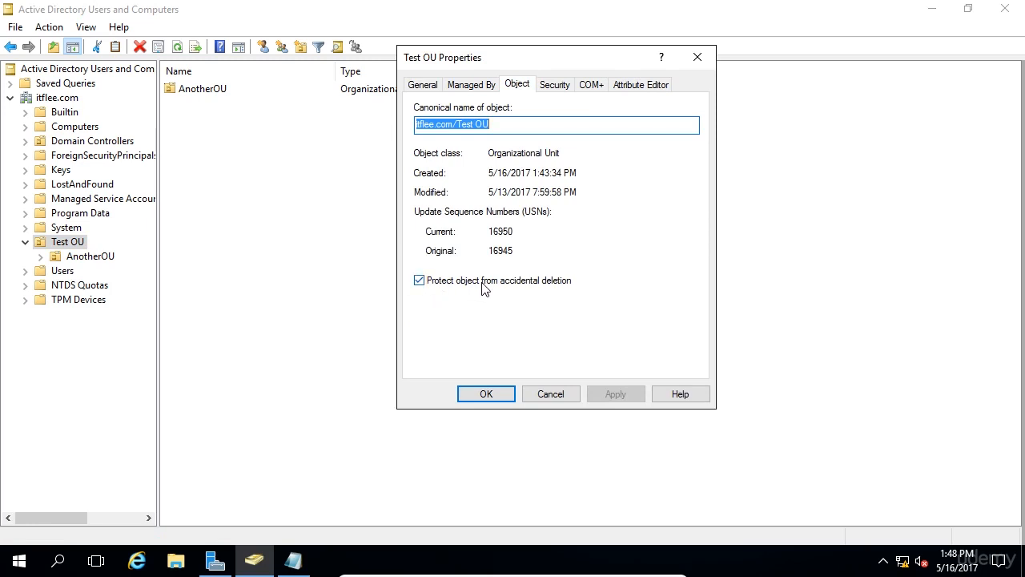
{"action": "left_click", "coordinate": [420, 280]}
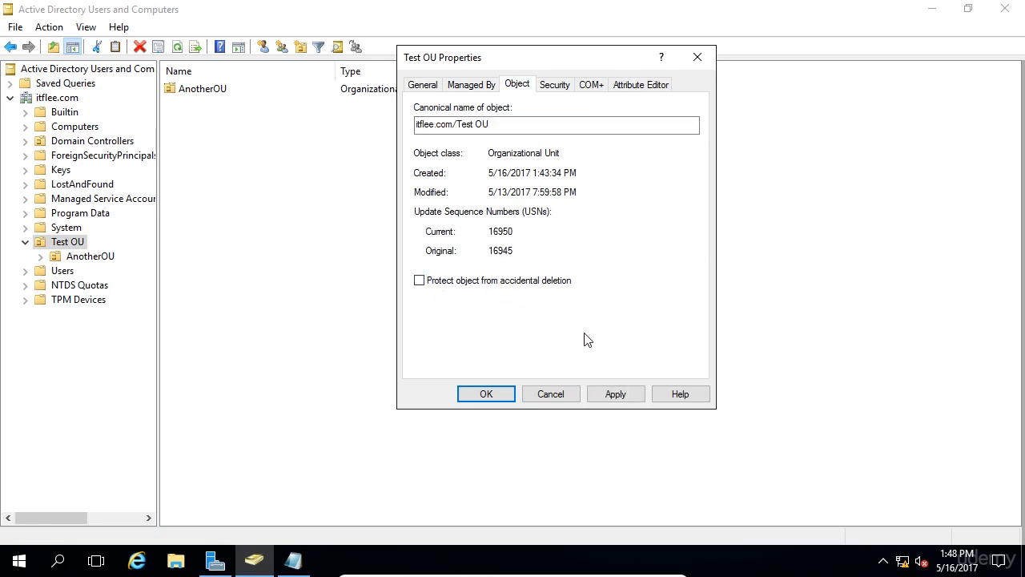
{"action": "left_click", "coordinate": [486, 394]}
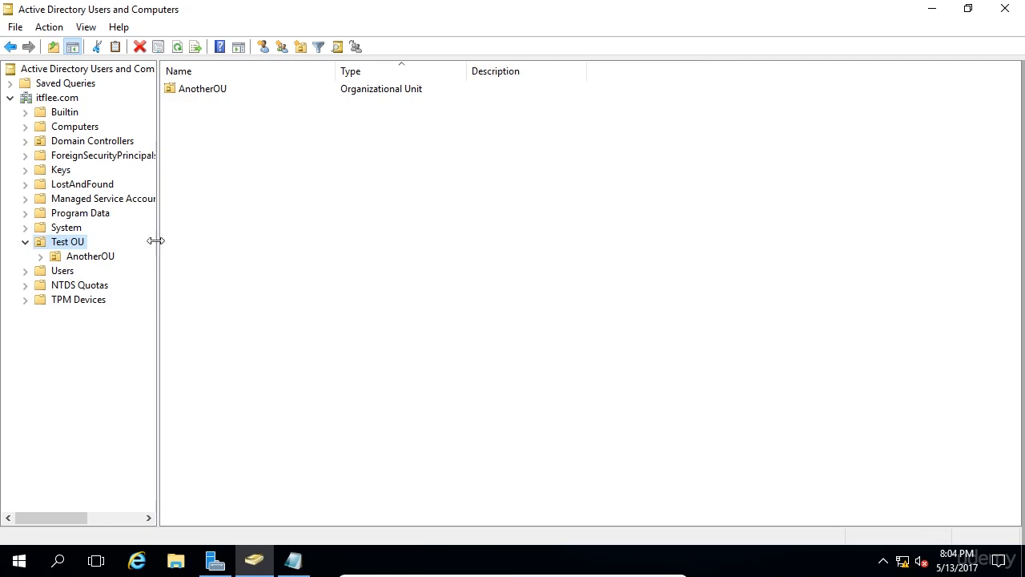
- Do the same for AnotherOU, clearing its accidental deletion protection in Properties
{"action": "right_click", "coordinate": [89, 257]}
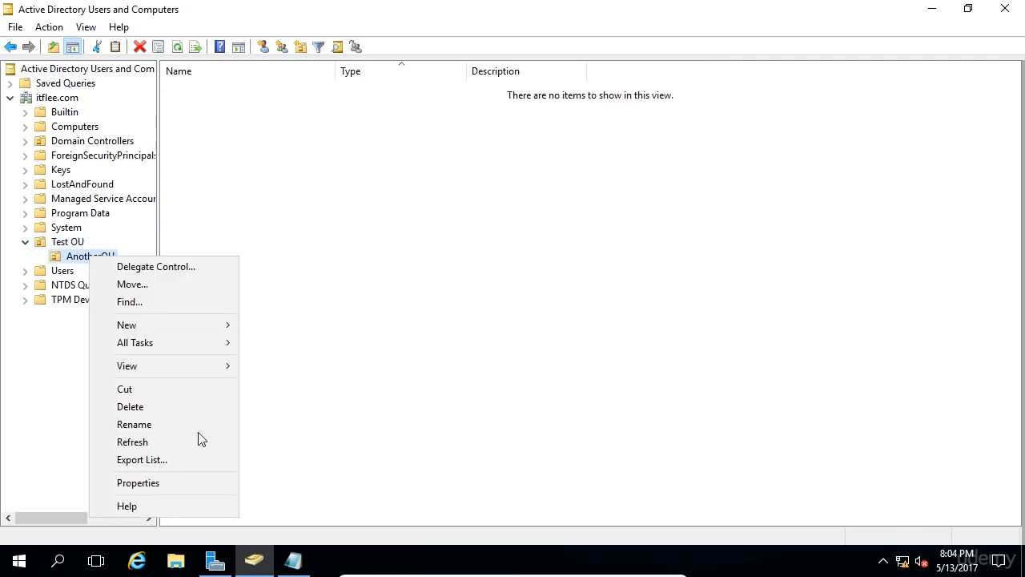
{"action": "left_click", "coordinate": [138, 483]}
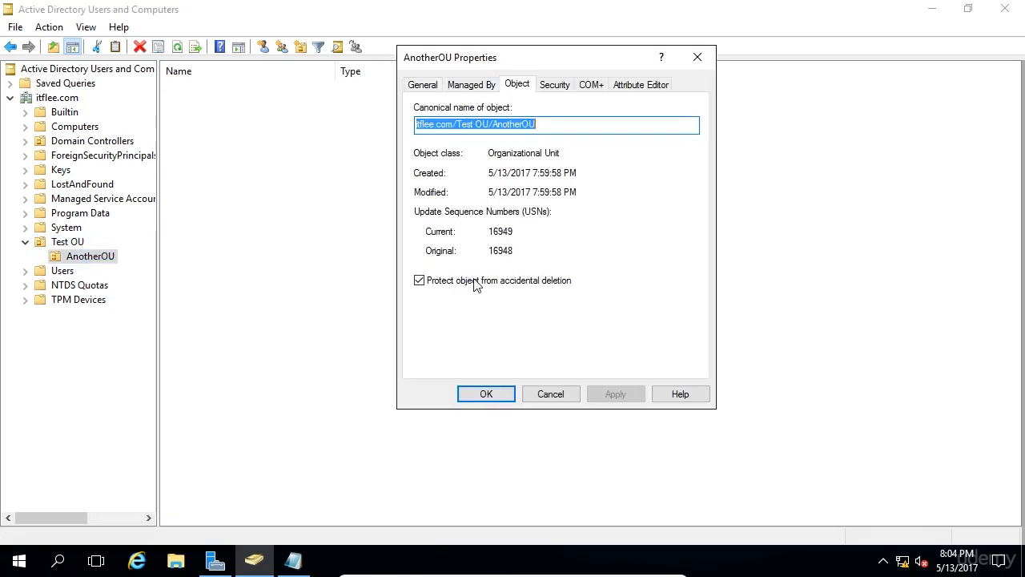
{"action": "left_click", "coordinate": [485, 394]}
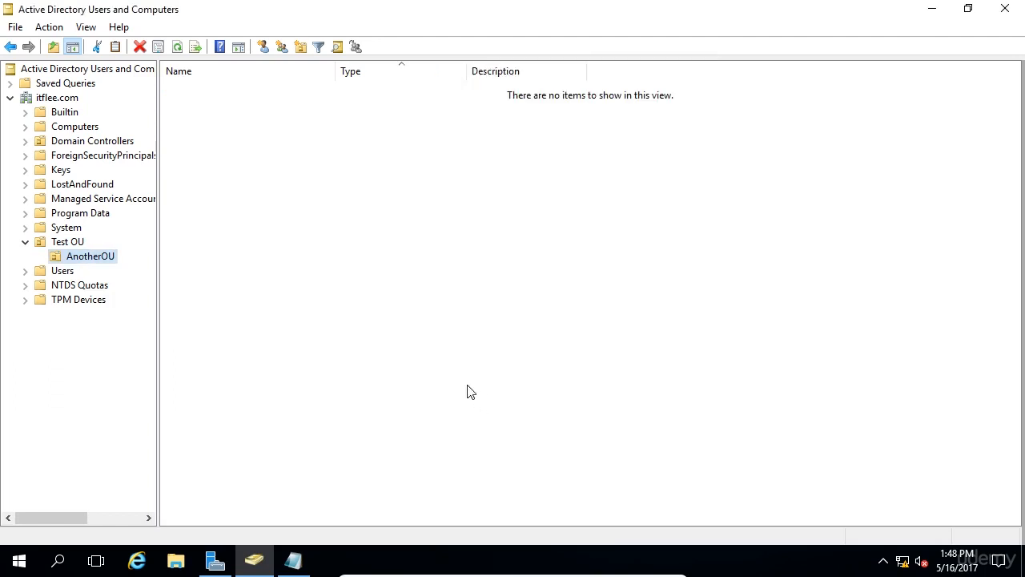
- Close AnotherOU's properties and expand Test OU in the tree to show AnotherOU inside it
{"action": "left_click", "coordinate": [87, 25]}
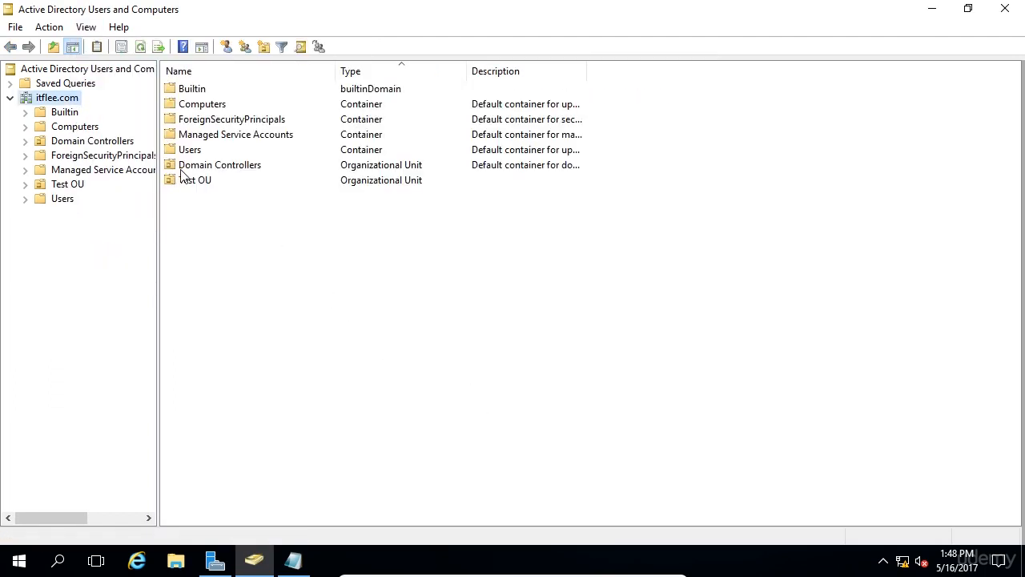
{"action": "left_click", "coordinate": [26, 182]}
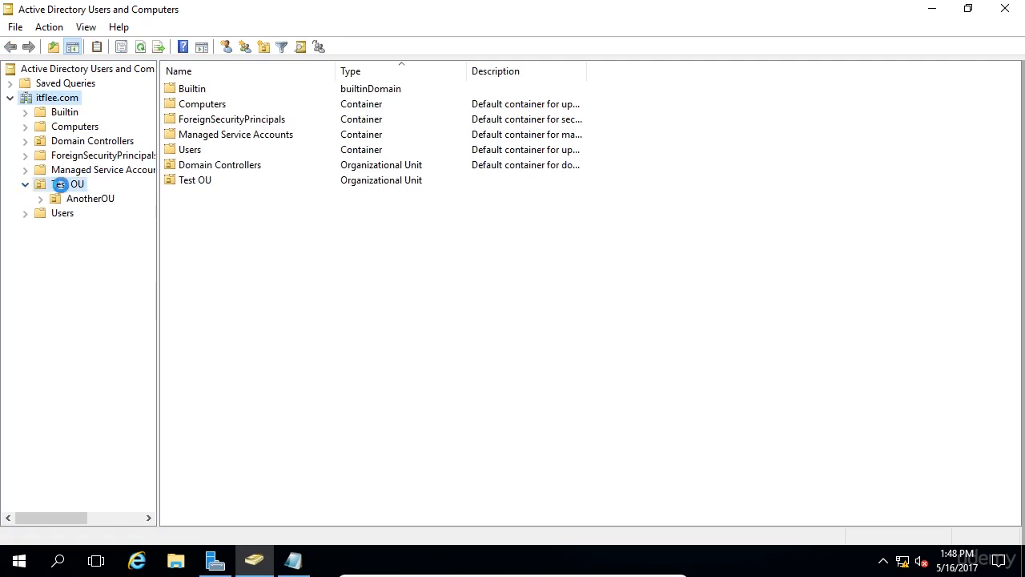
{"action": "left_click", "coordinate": [68, 183]}
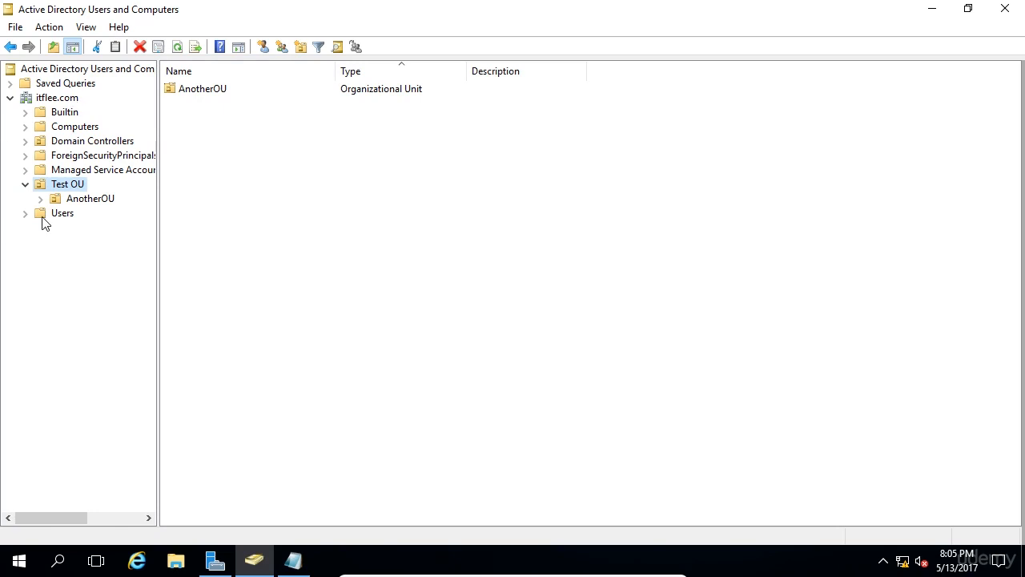
- Delete Test OU with its nested AnotherOU, confirming the subtree deletion
{"action": "right_click", "coordinate": [67, 183]}
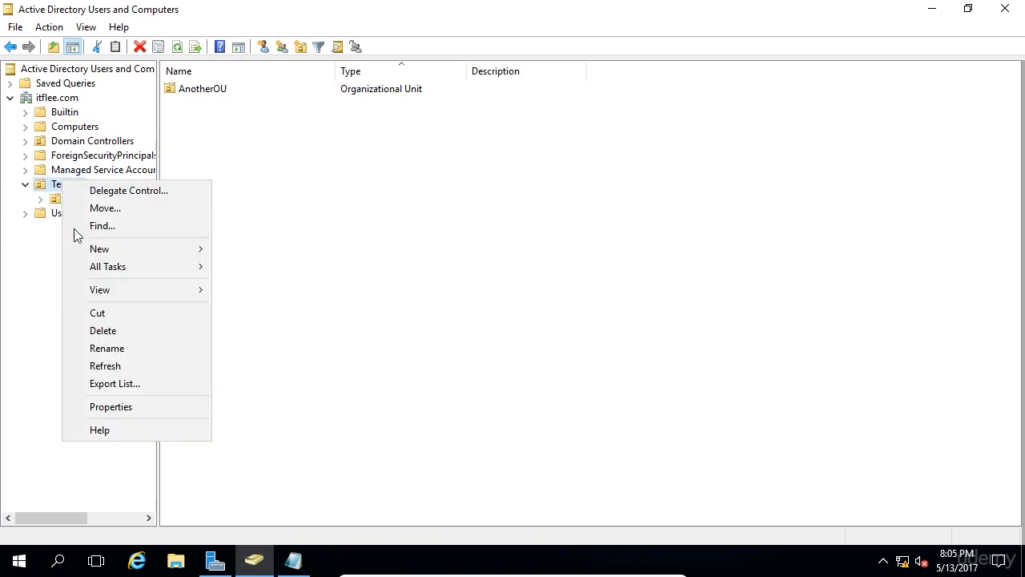
{"action": "left_click", "coordinate": [102, 330]}
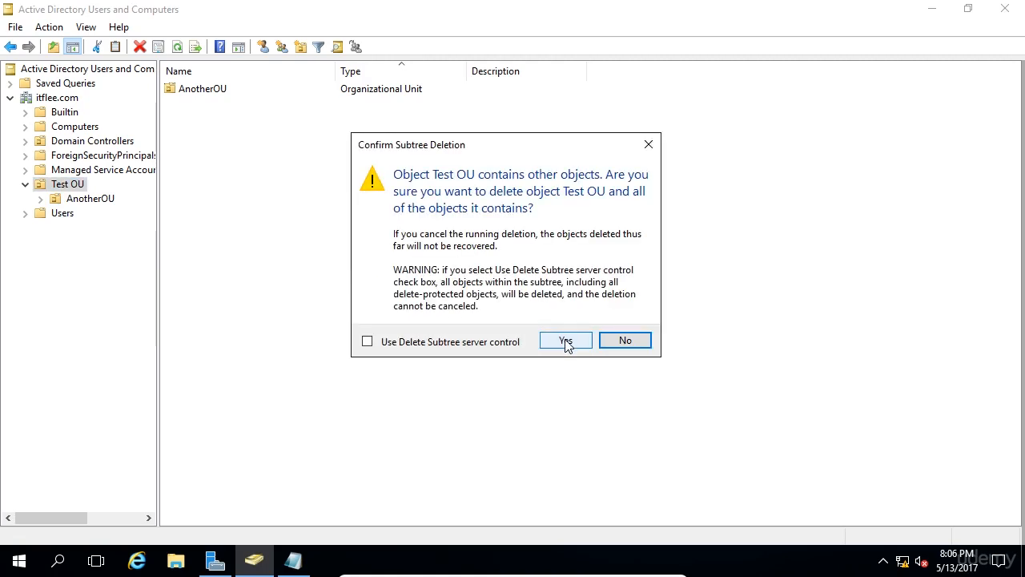
{"action": "mouse_move", "coordinate": [449, 269]}
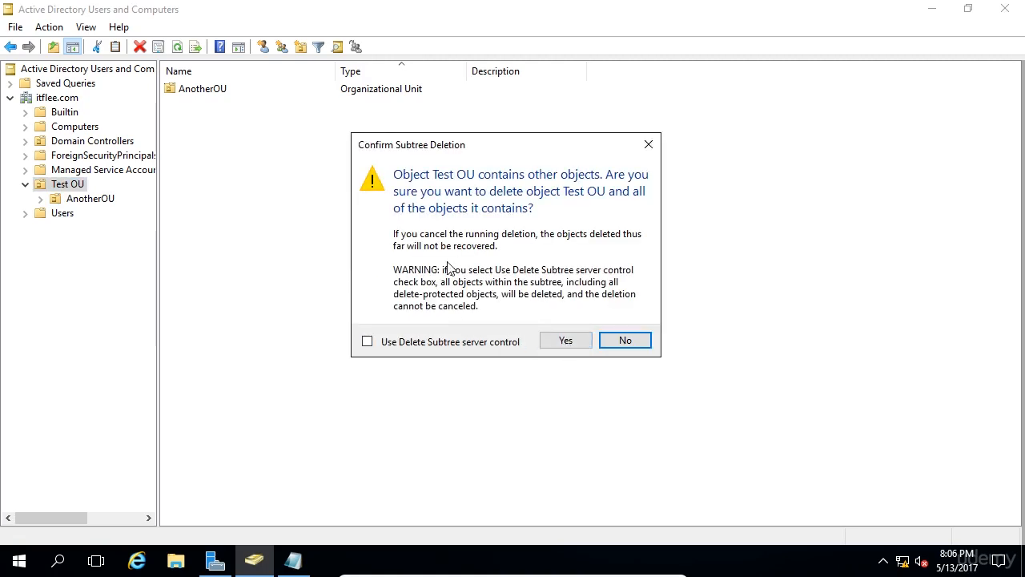
{"action": "mouse_move", "coordinate": [641, 230]}
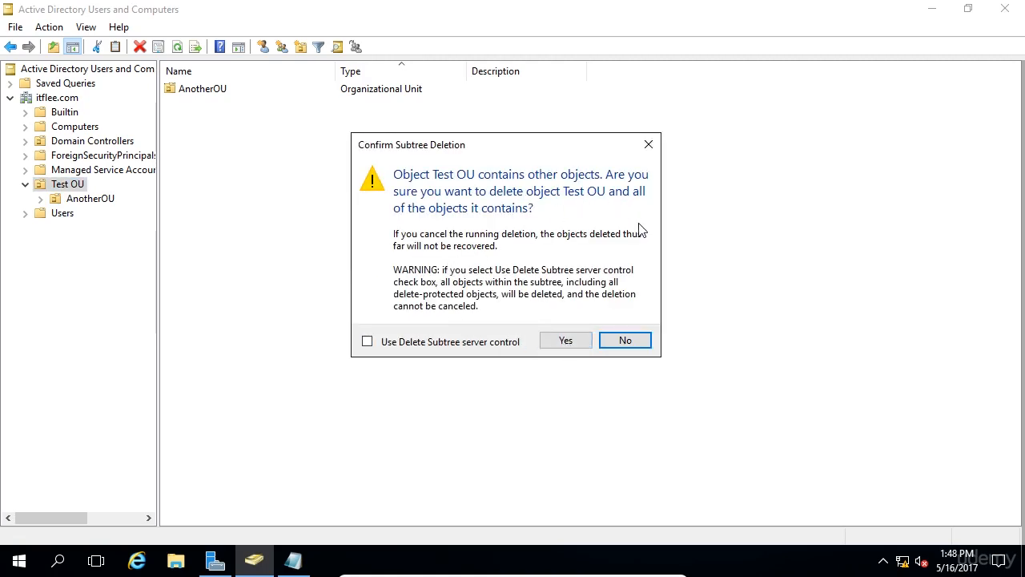
{"action": "mouse_move", "coordinate": [545, 198]}
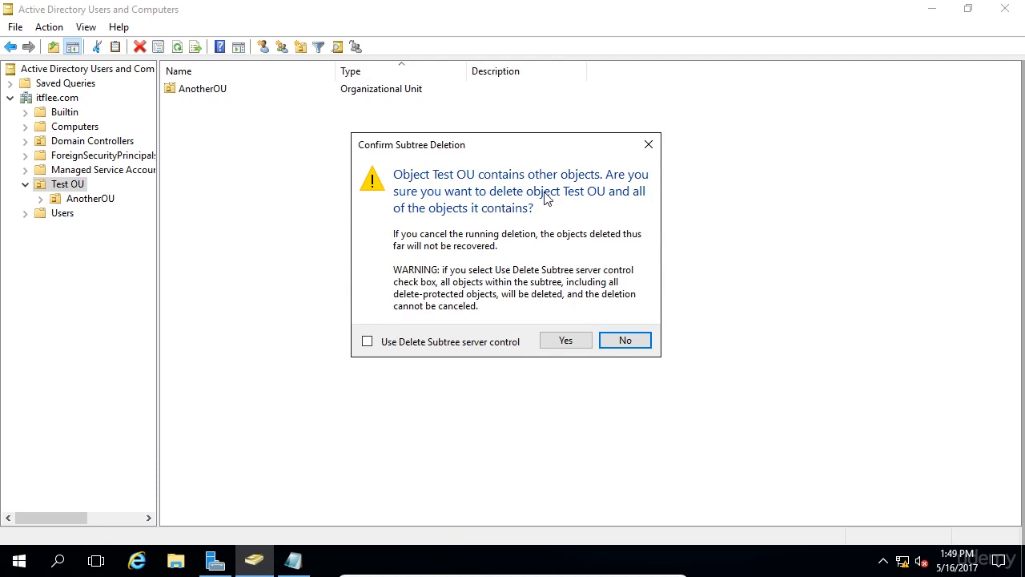
{"action": "mouse_move", "coordinate": [477, 243]}
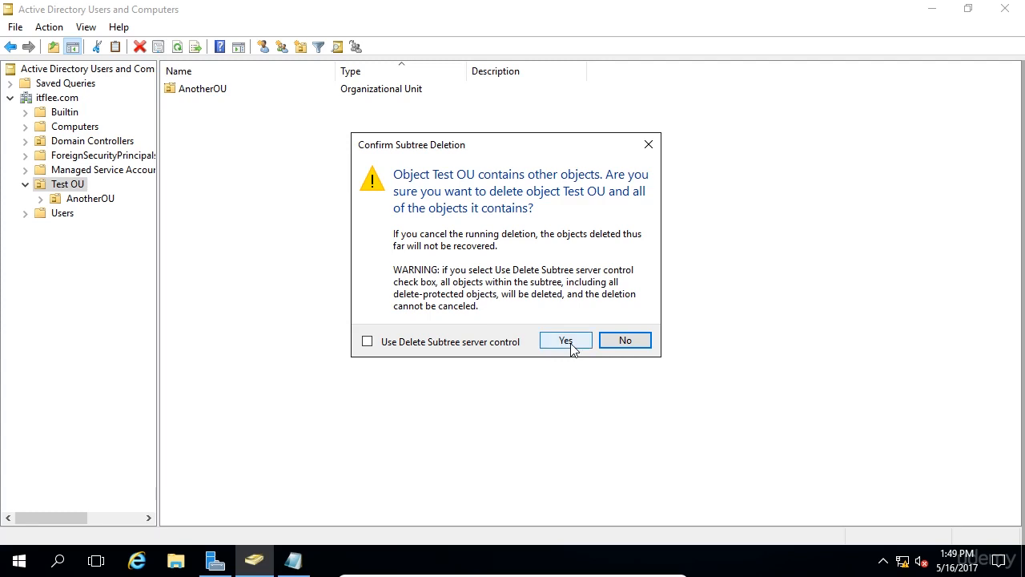
{"action": "left_click", "coordinate": [564, 340]}
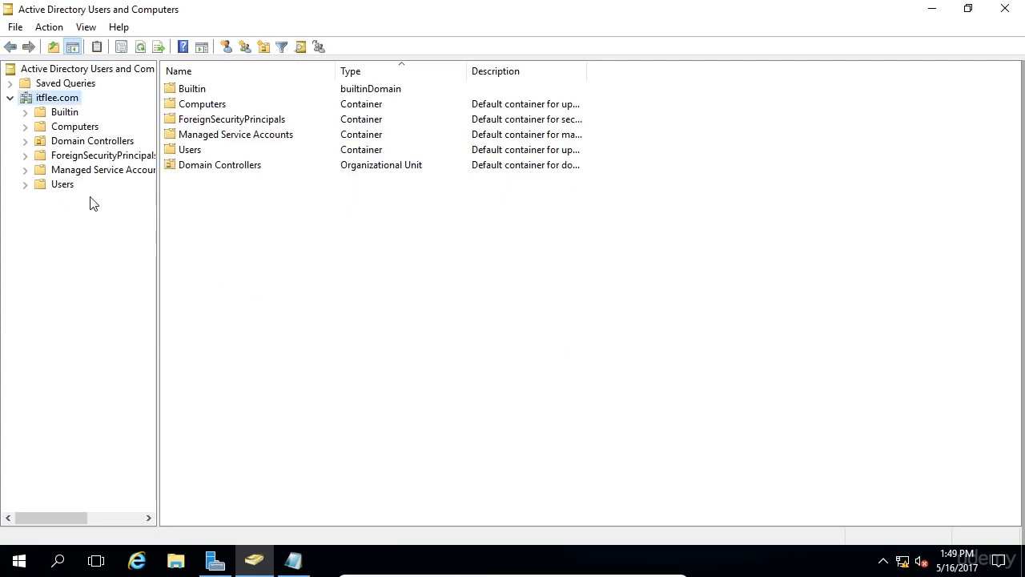